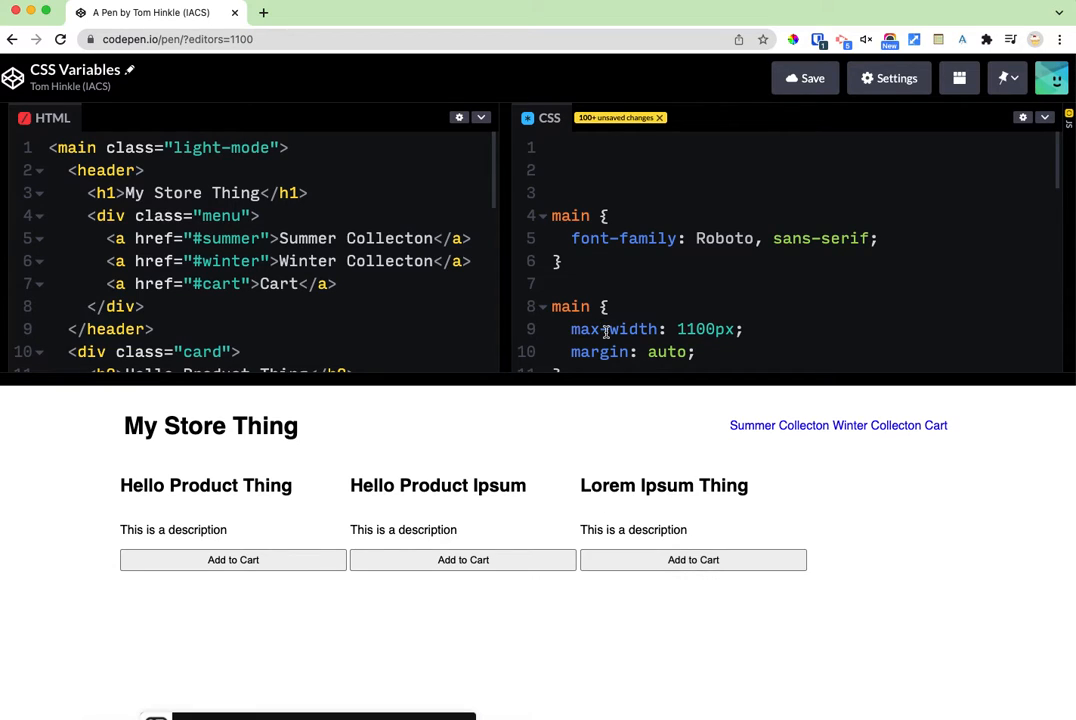
# - Add a :root block at the stylesheet top defining --bg: black and --fg: white
pyautogui.click(553, 169)
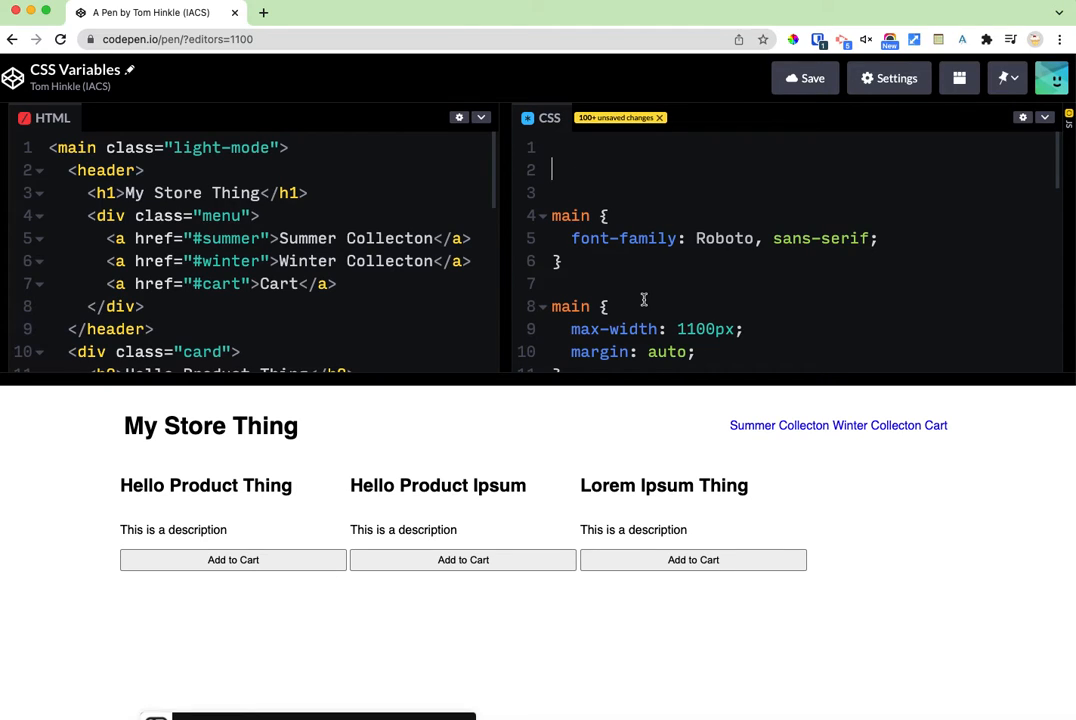
pyautogui.moveTo(994, 461)
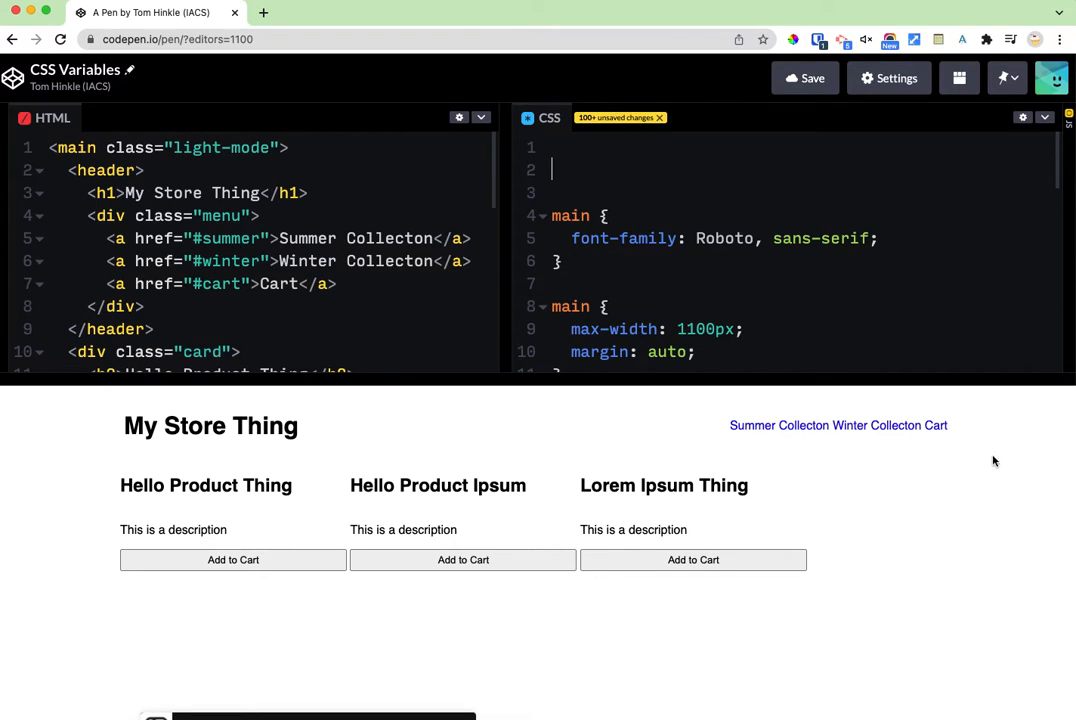
pyautogui.moveTo(881, 432)
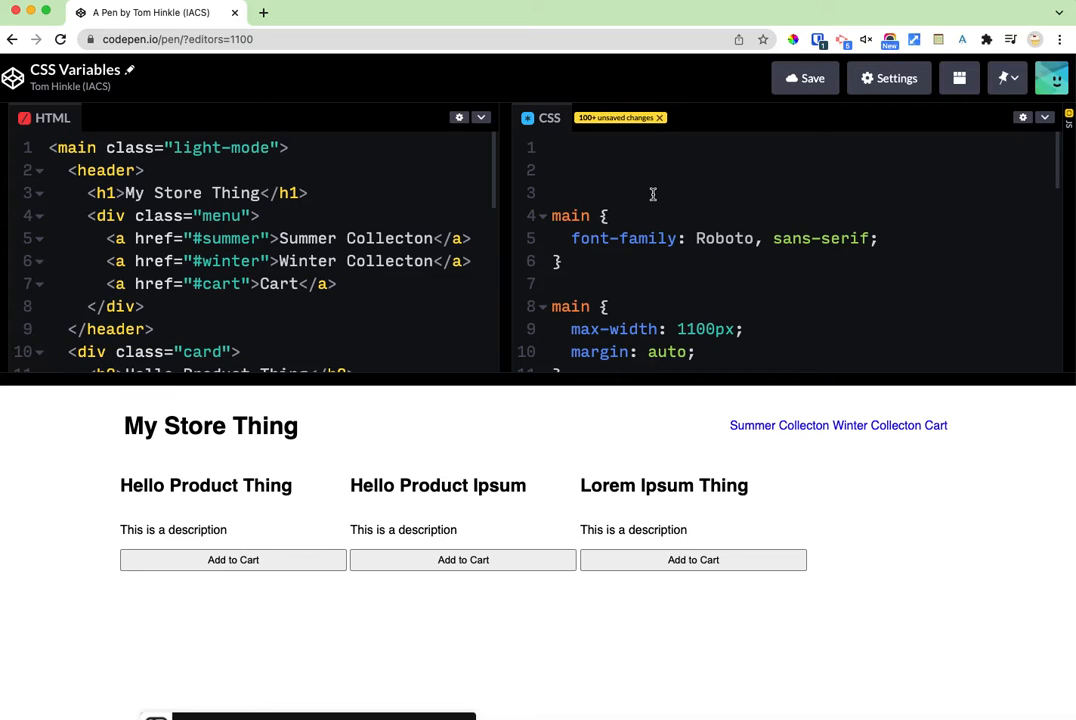
pyautogui.click(552, 168)
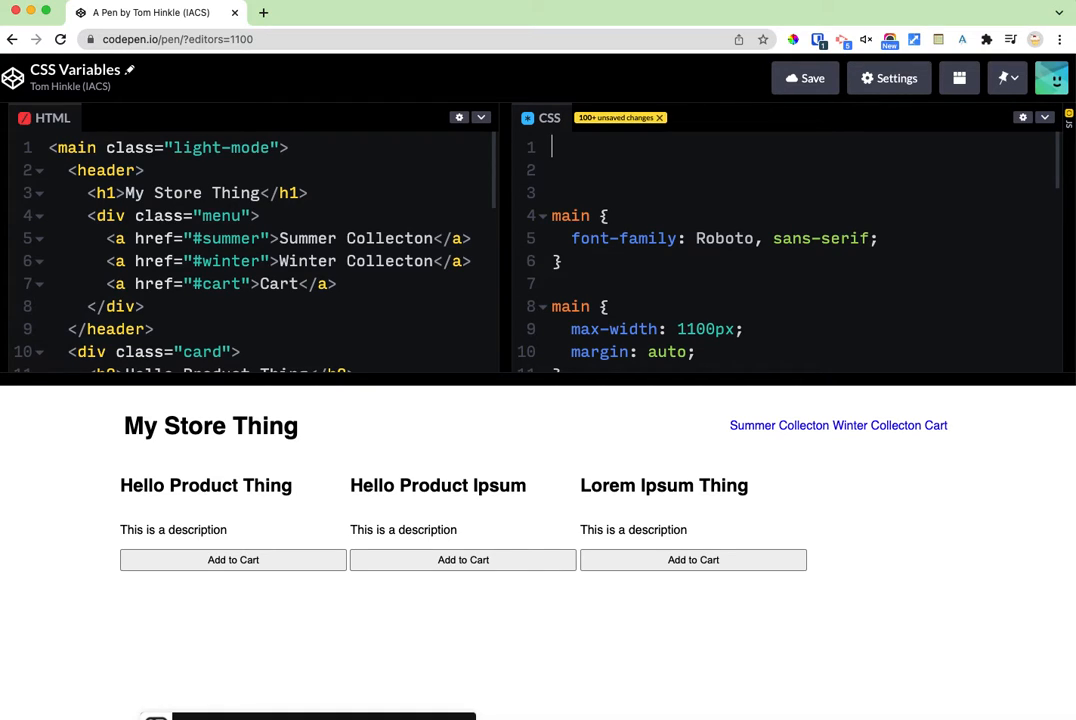
pyautogui.write(':root')
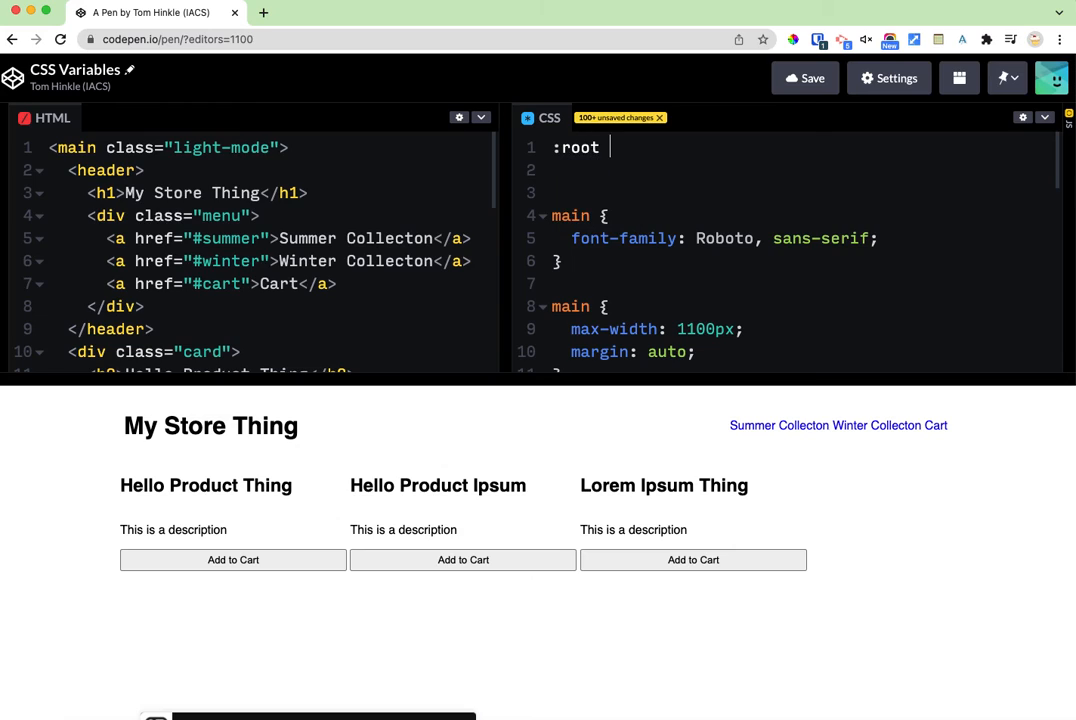
pyautogui.write('{')
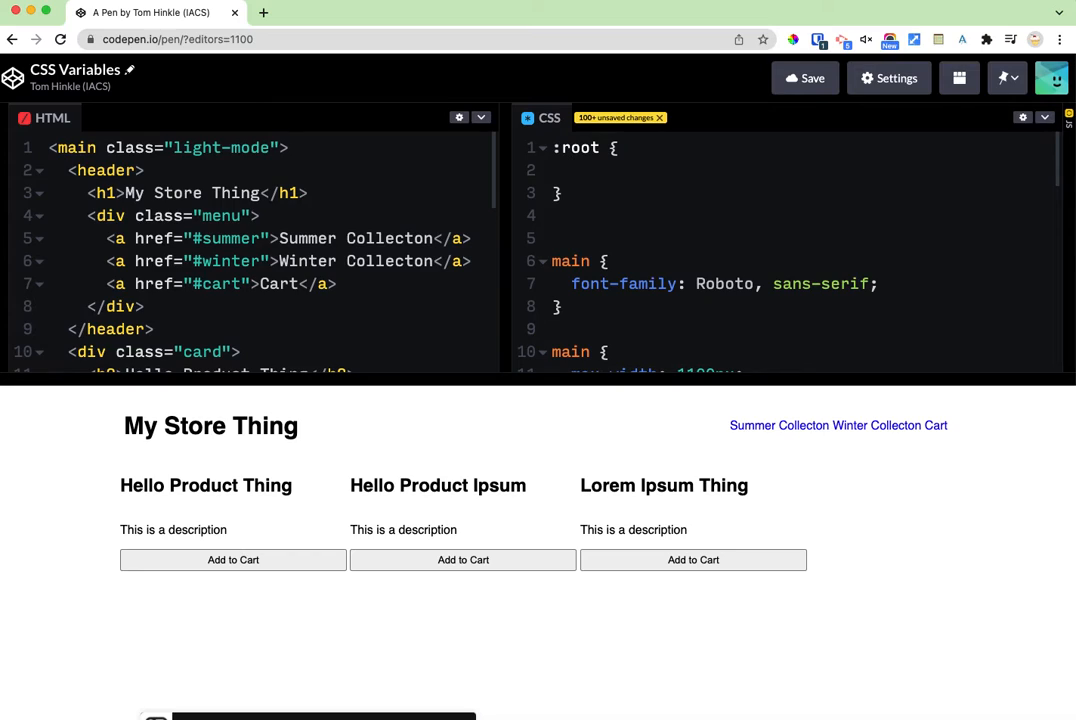
pyautogui.write('--')
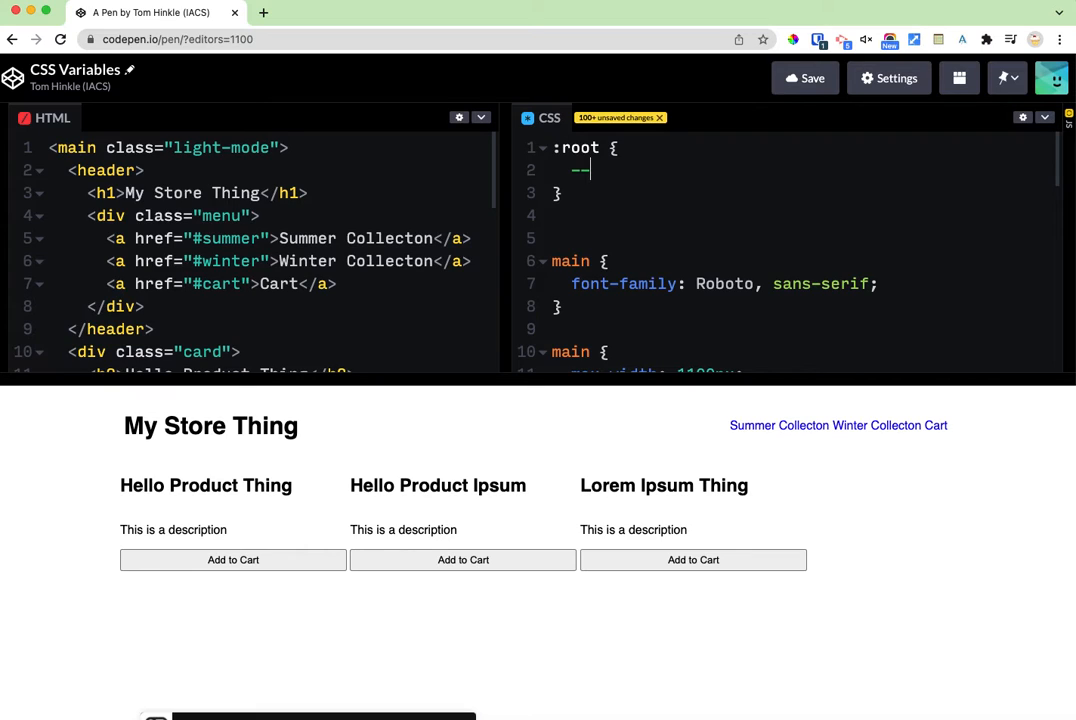
pyautogui.write('background')
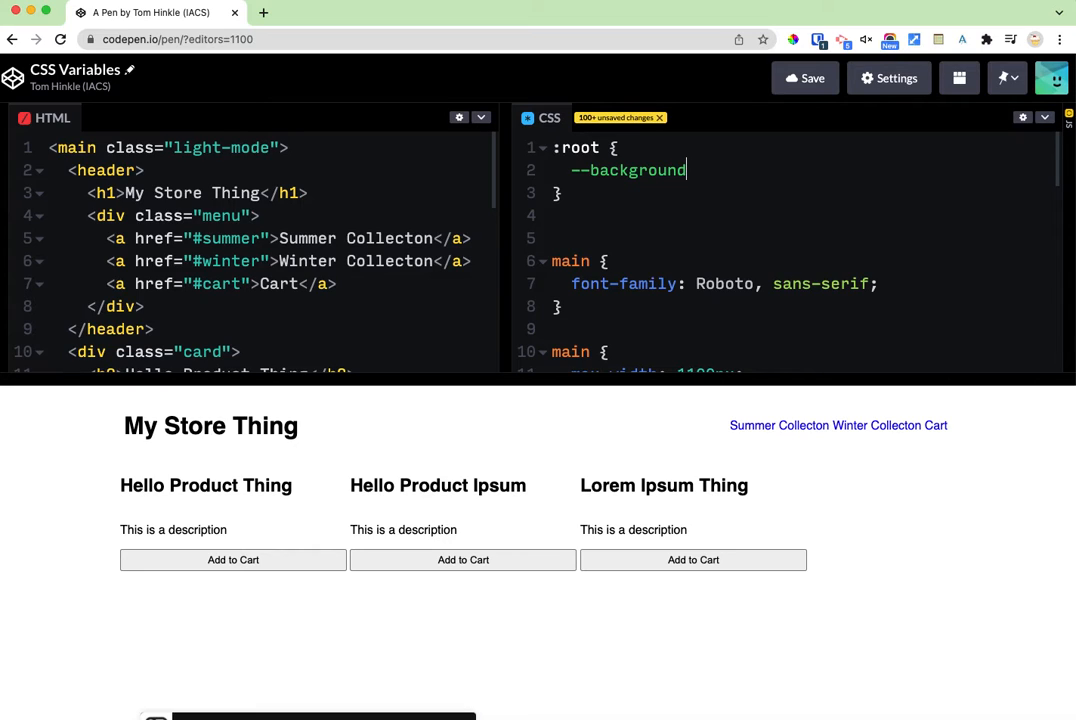
pyautogui.write(':')
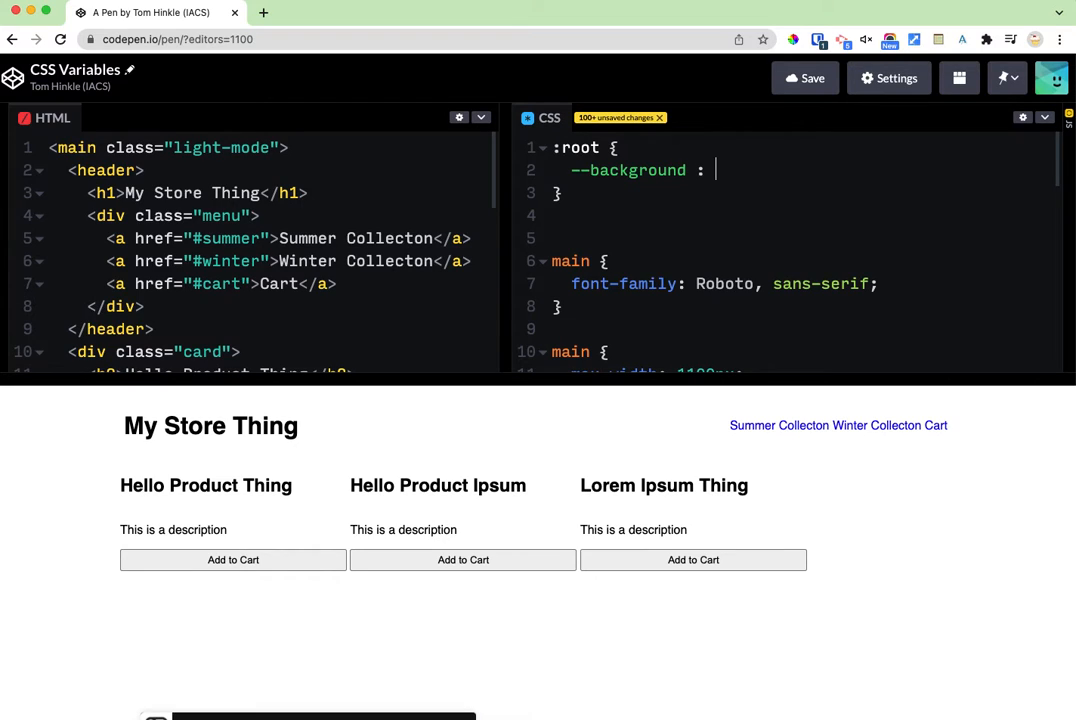
pyautogui.write('black;')
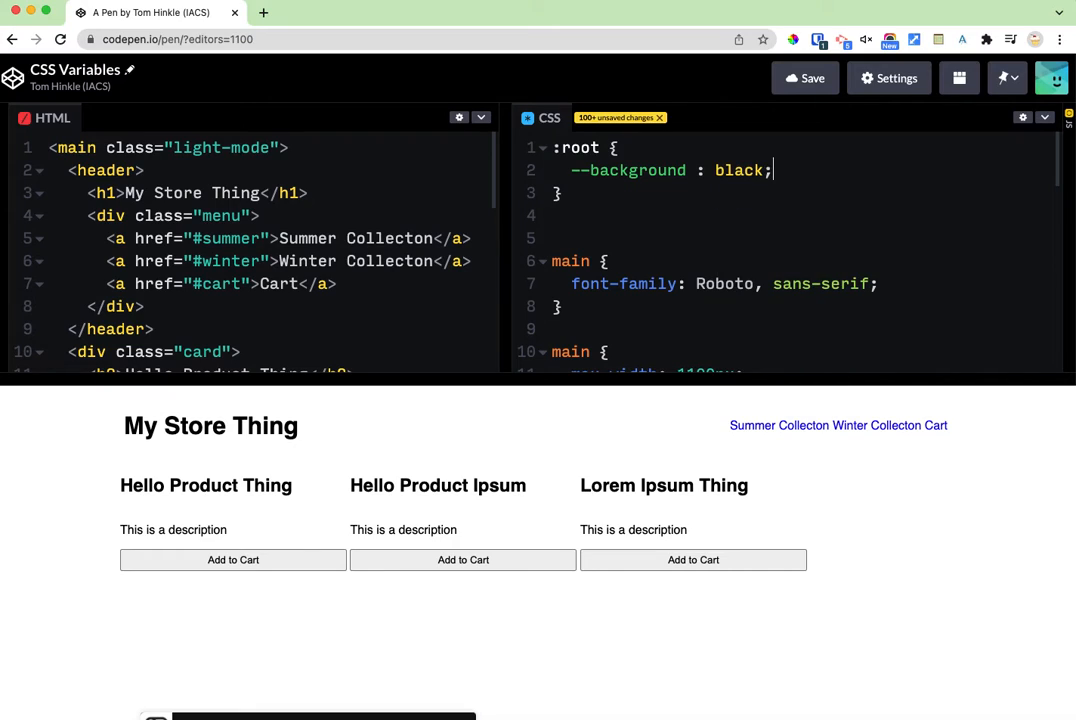
pyautogui.write('--fore')
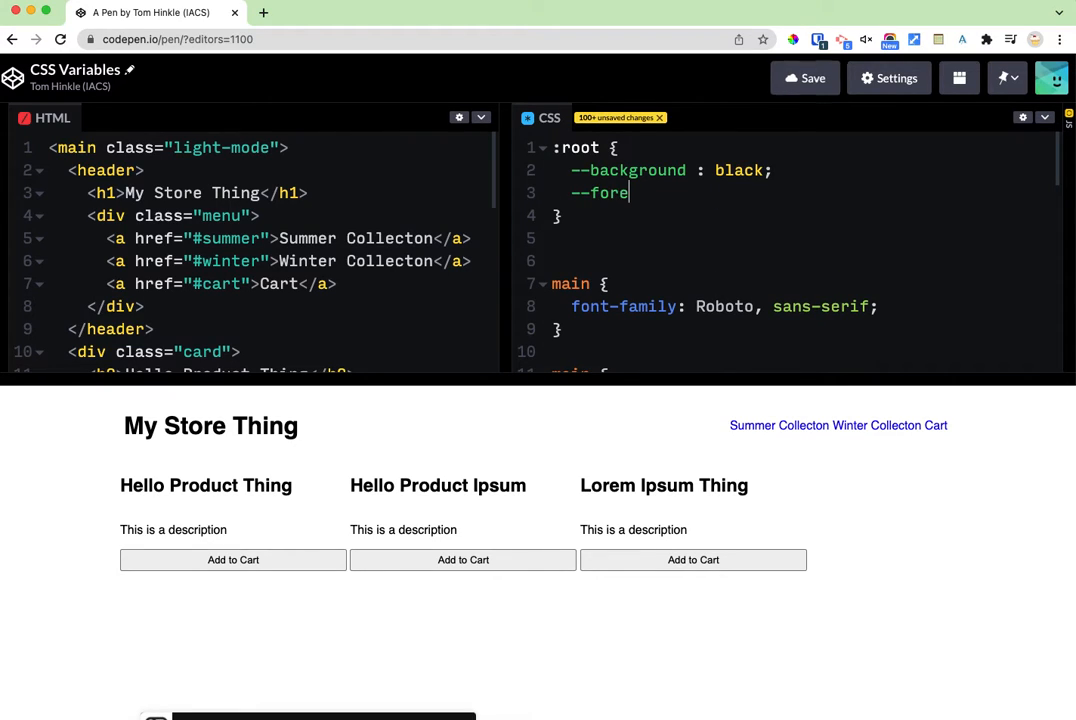
pyautogui.write('ground : white;')
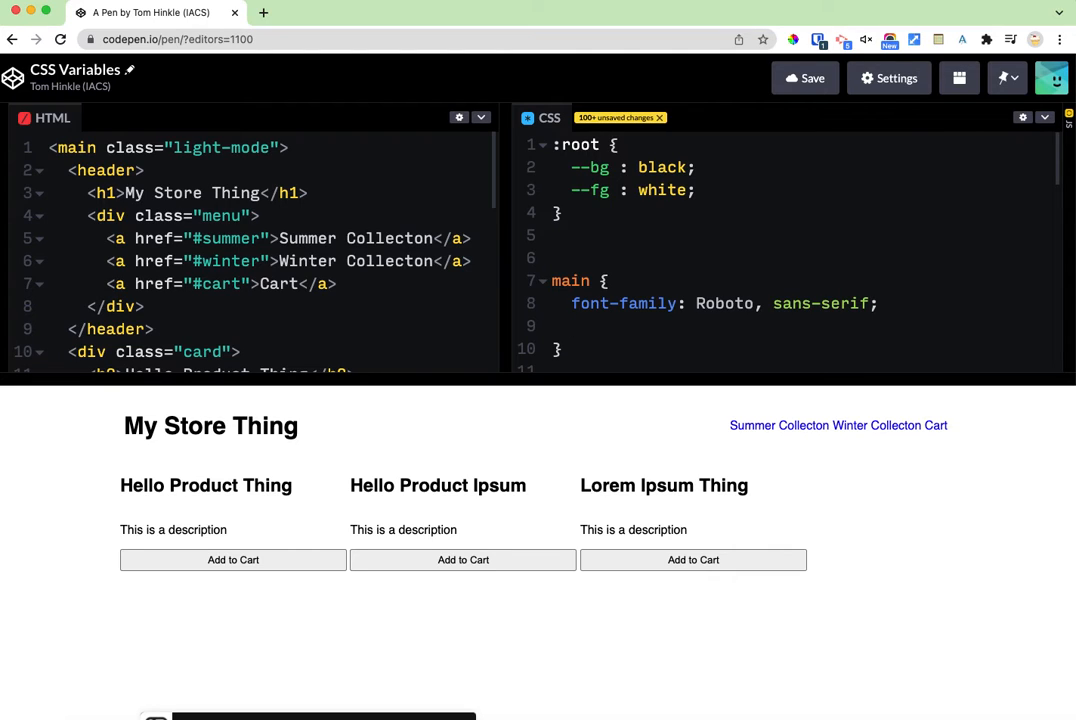
# - Give main background-color var(--bg) and color var(--fg), and add an html rule using var(--bg)
pyautogui.write('background-color: var(-')
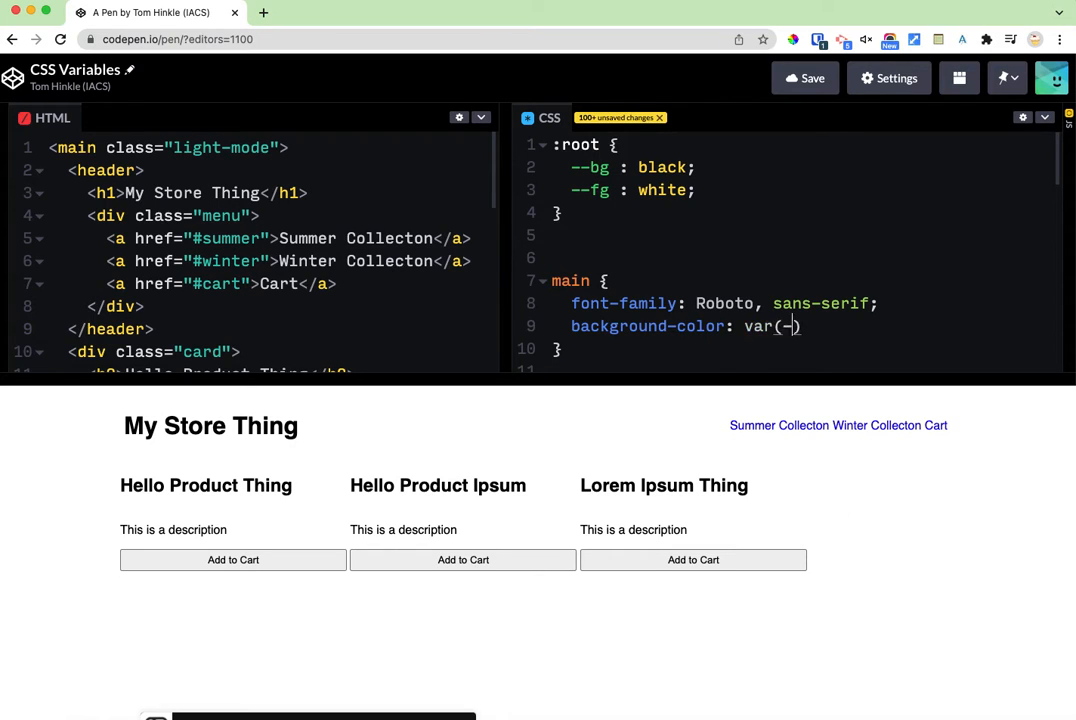
pyautogui.write('--bg')
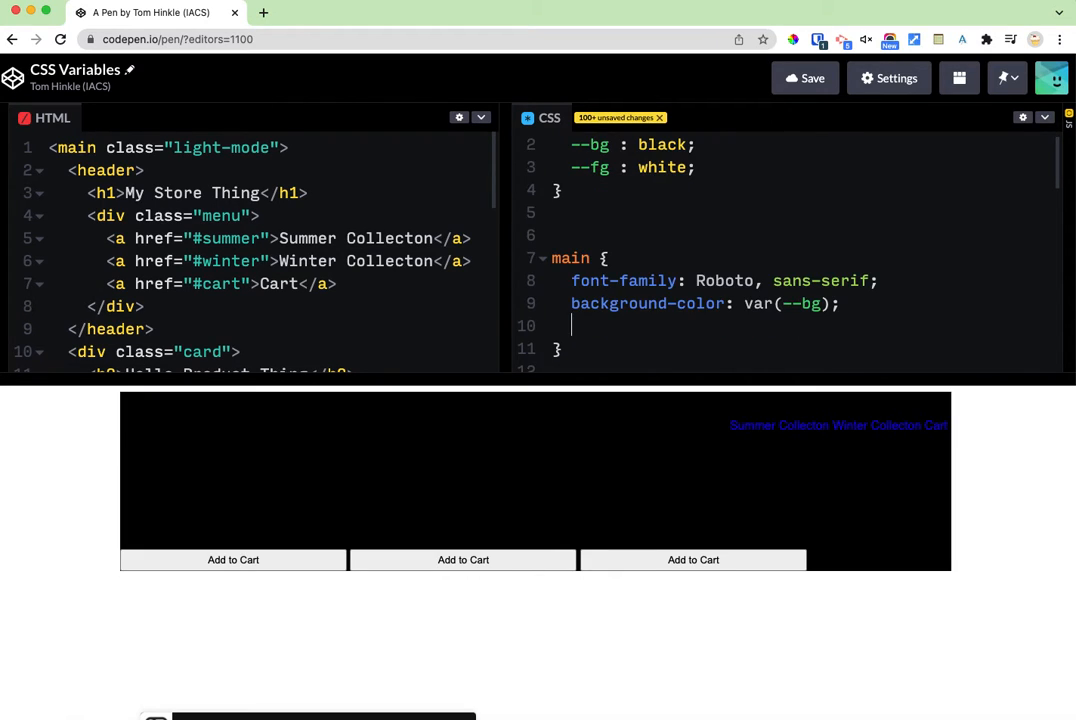
pyautogui.write('color: var(--')
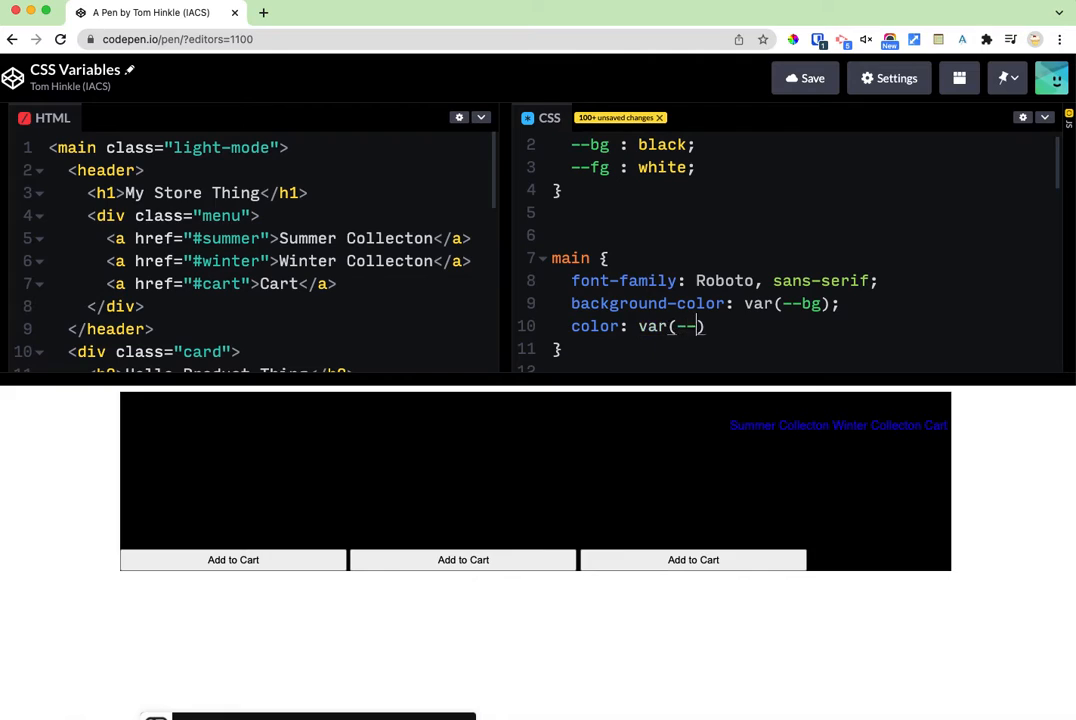
pyautogui.write('fg)')
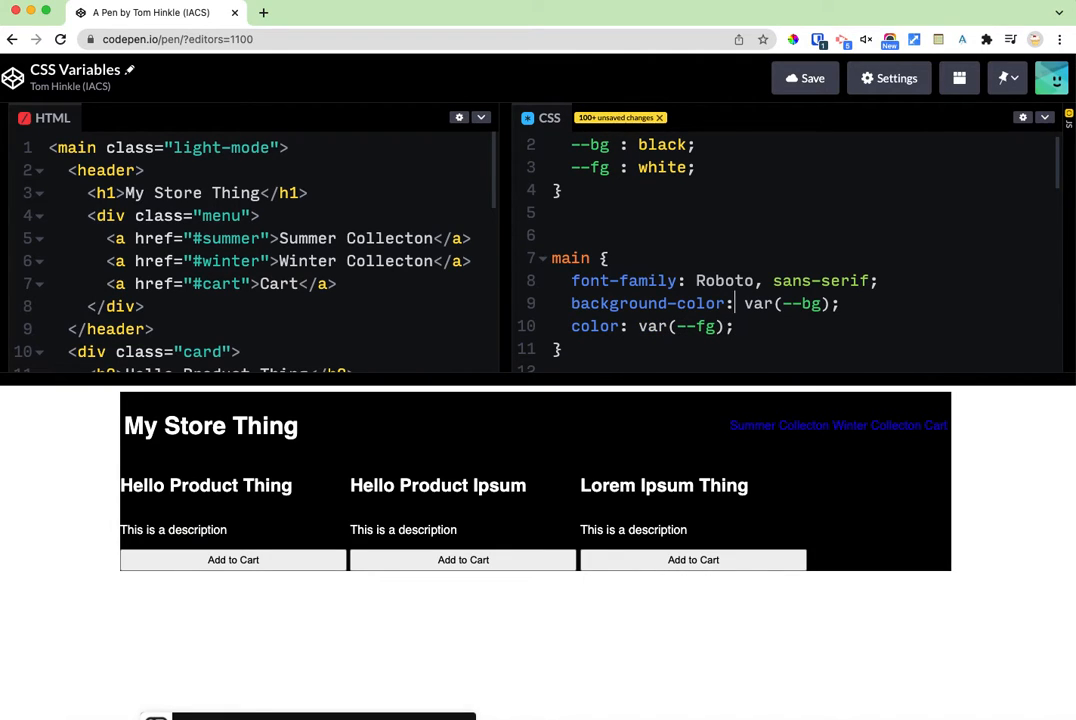
pyautogui.write('ht')
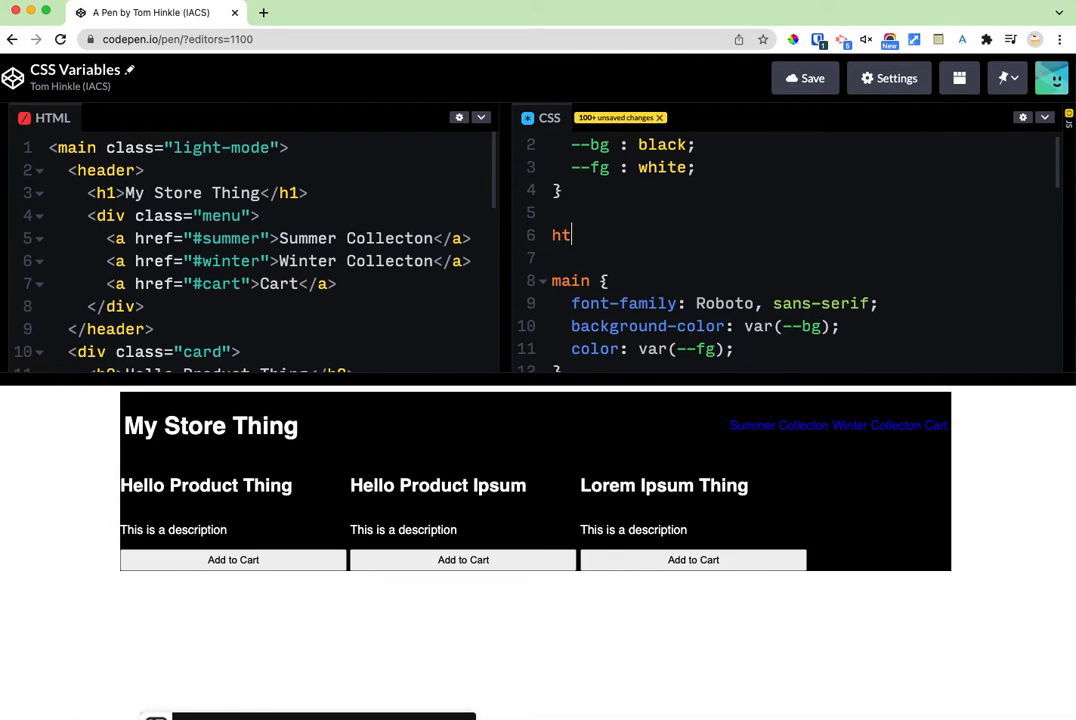
pyautogui.write('ml {')
pyautogui.click(802, 258)
pyautogui.write('background-color: var(--bg);')
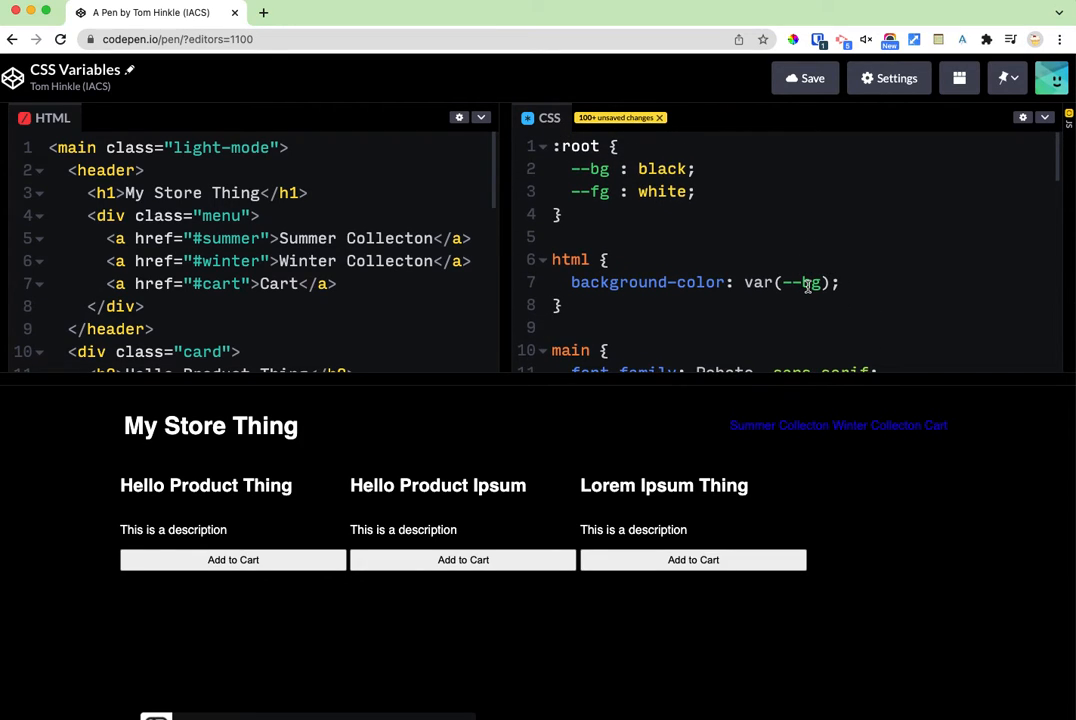
# - Change the html background to var(--bg, black) with a black fallback
pyautogui.scroll(-3)
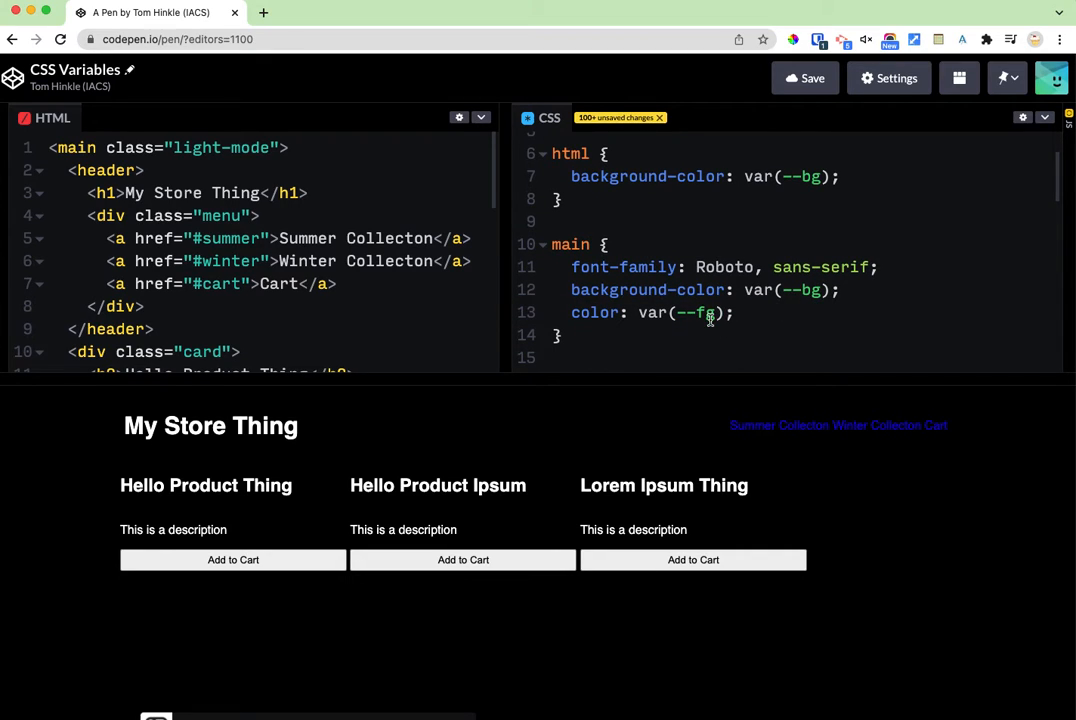
pyautogui.scroll(-3)
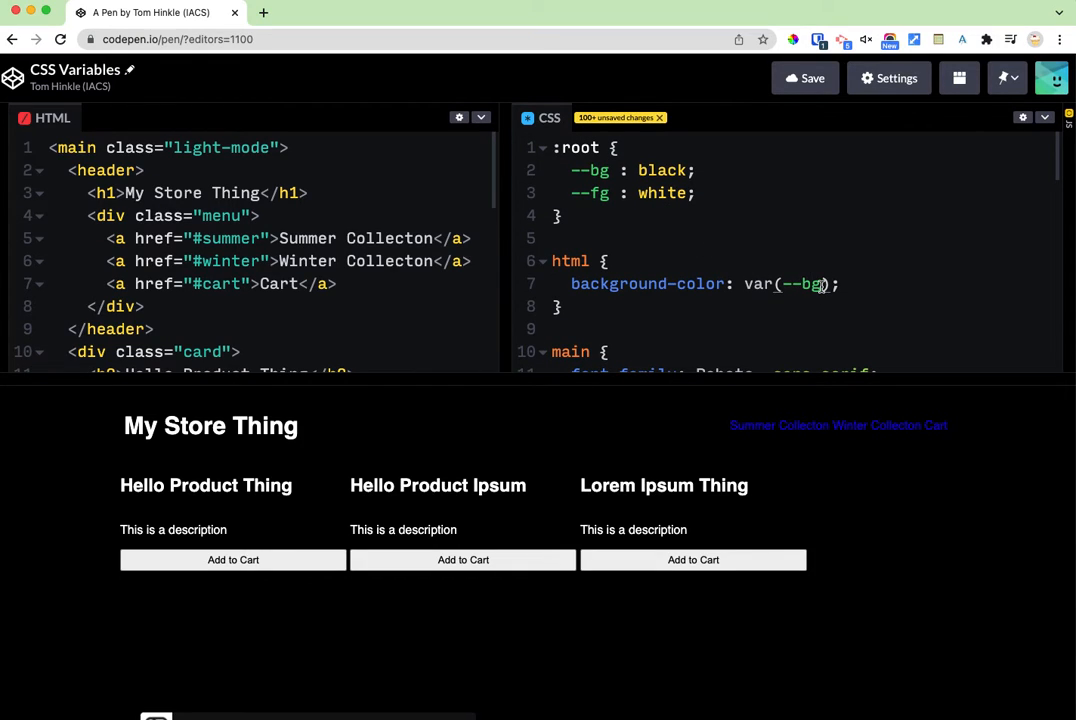
pyautogui.write('g')
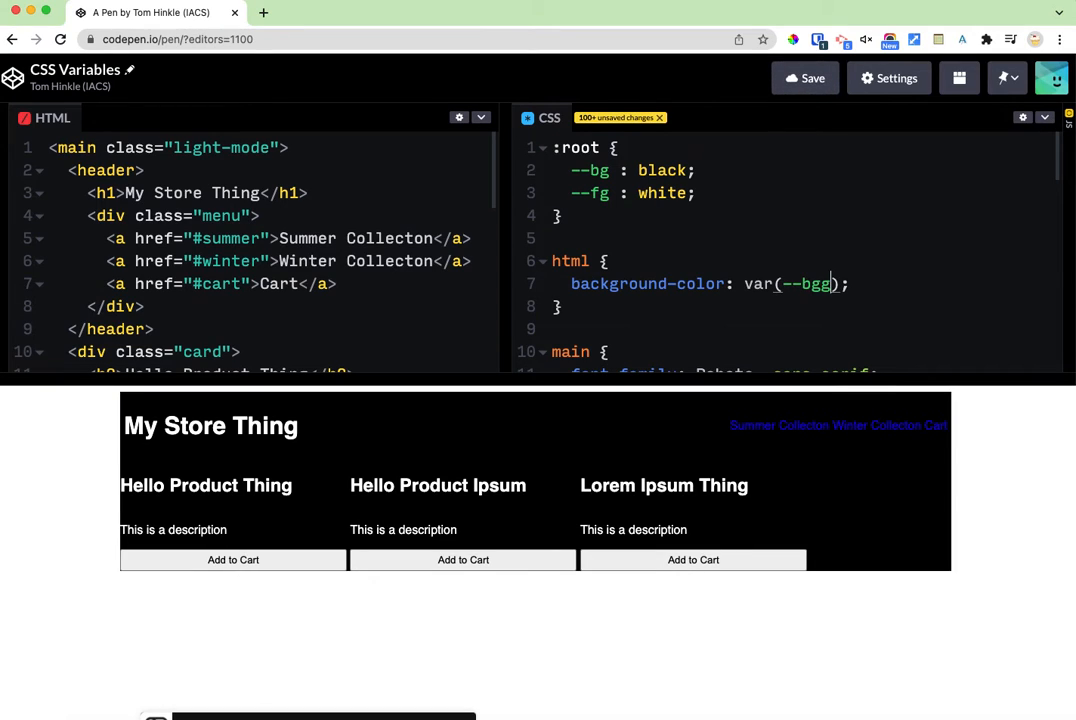
pyautogui.write(', b')
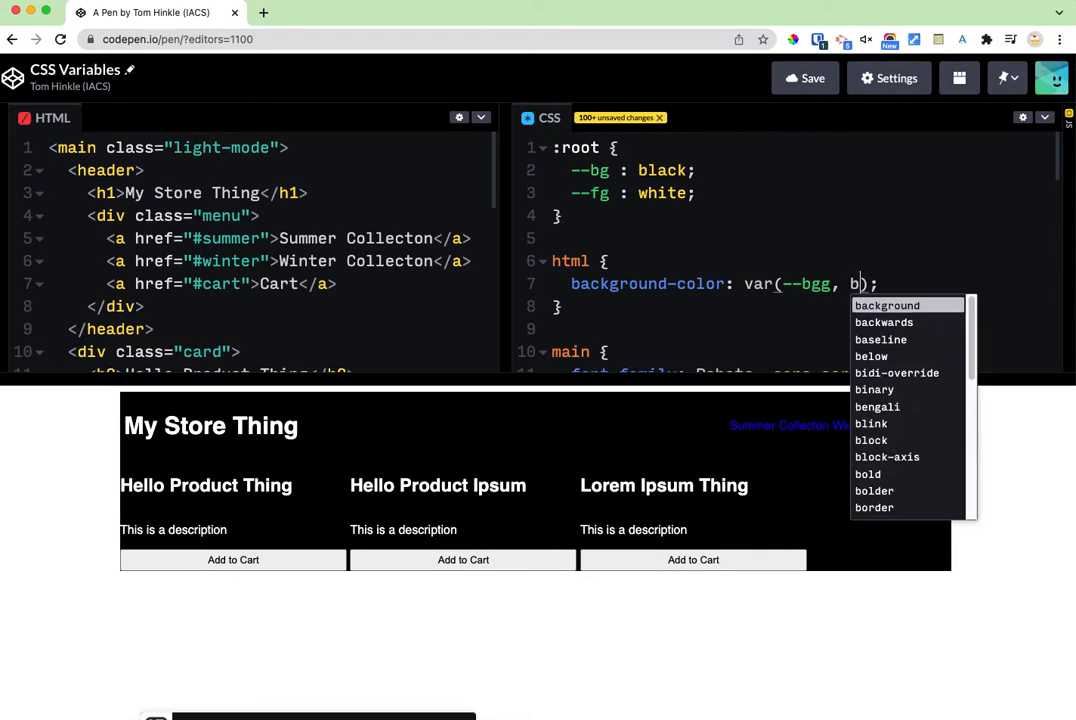
pyautogui.write('lack')
pyautogui.click(804, 170)
pyautogui.write('grey')
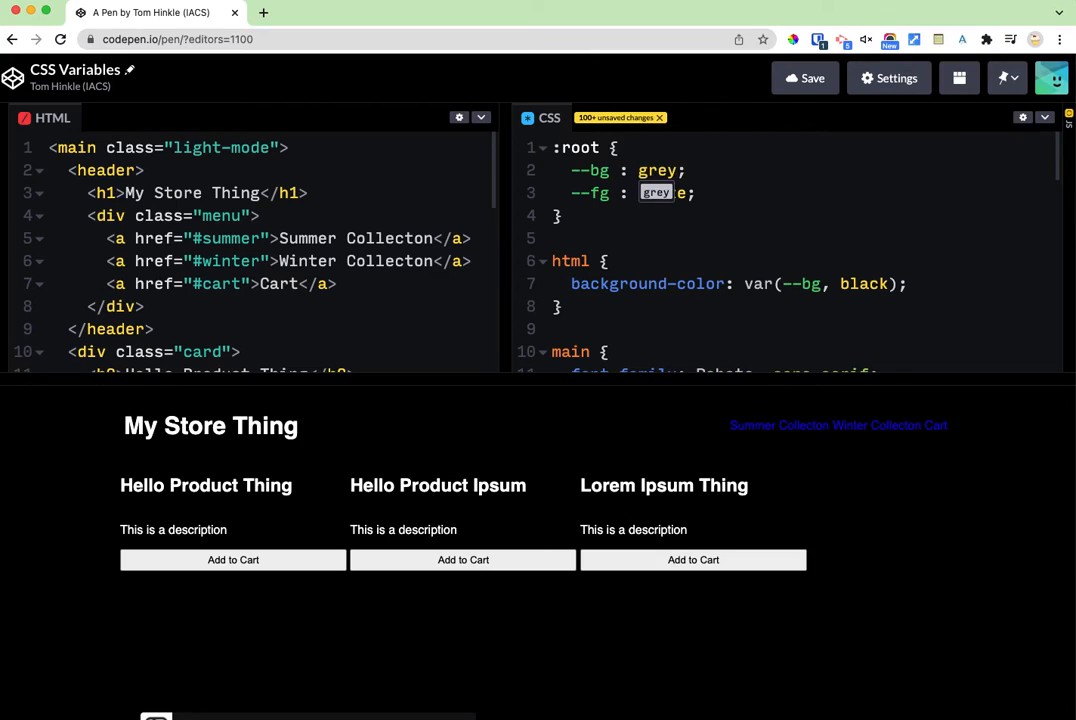
# - Set the :root values to --bg: #232323 and --fg: #feffff
pyautogui.write('white')
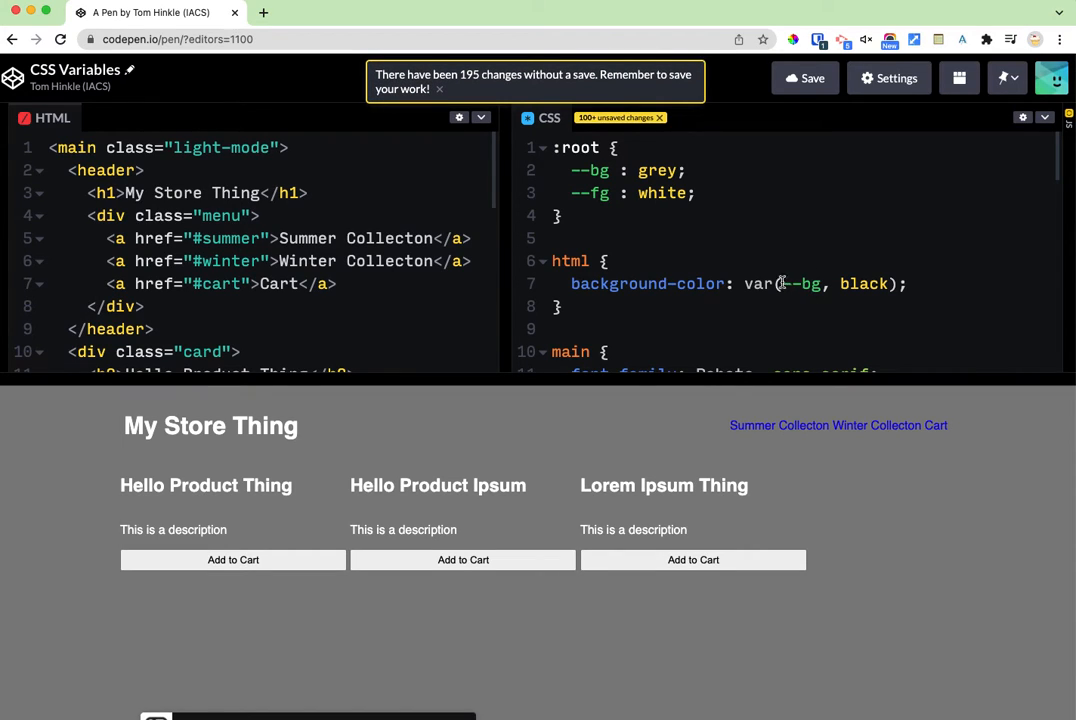
pyautogui.write('#232323')
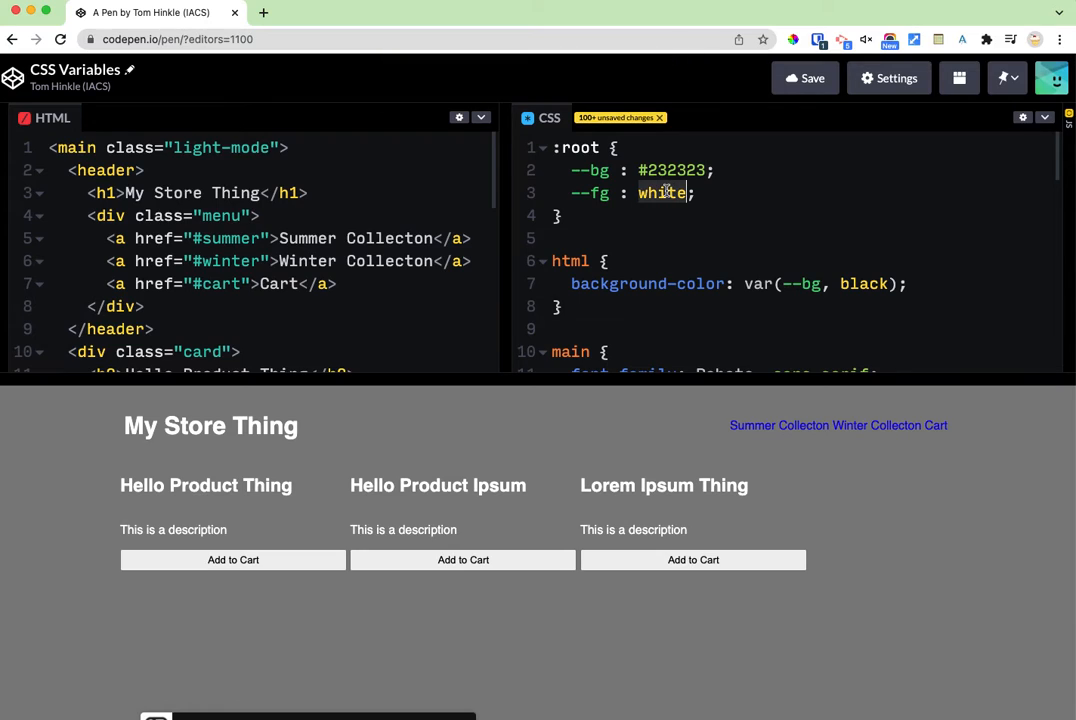
pyautogui.write('#feffff')
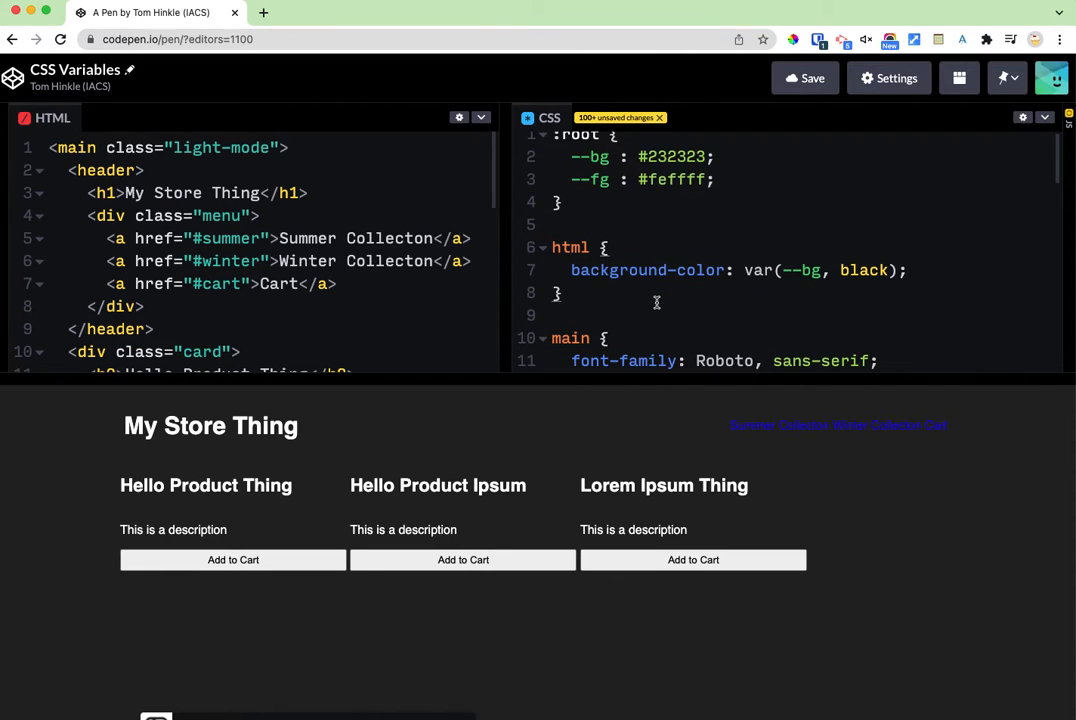
# - Change the link selector to a, a:visited with color var(--fg), adding blank lines below :root
pyautogui.write('a')
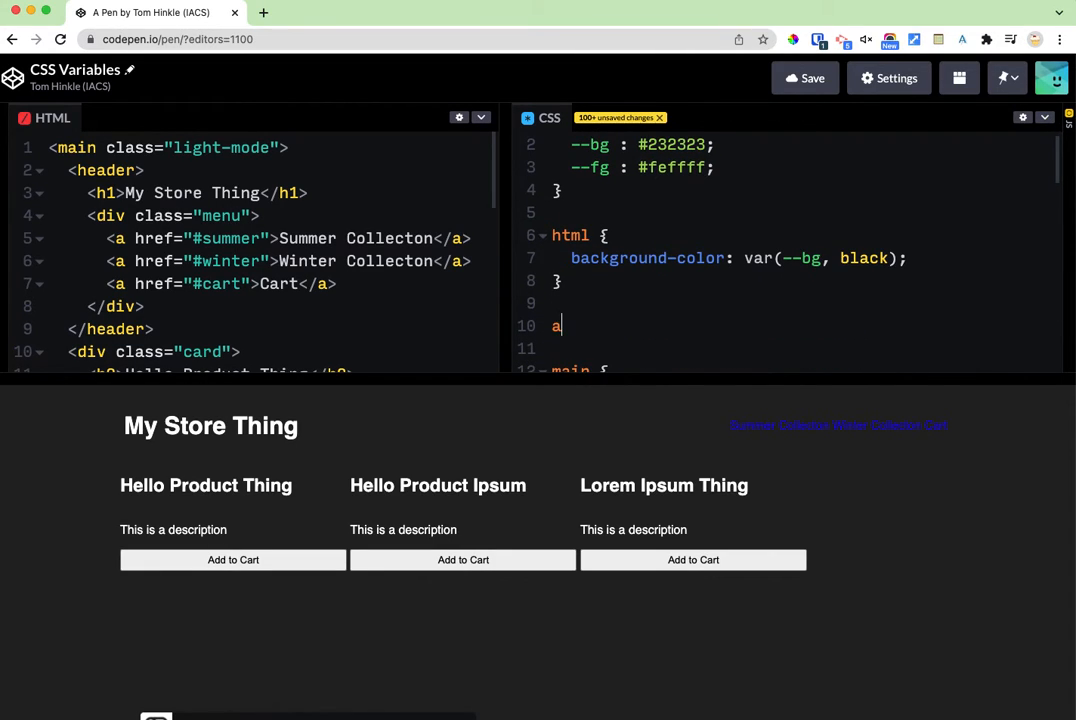
pyautogui.write('color: var(--fg);')
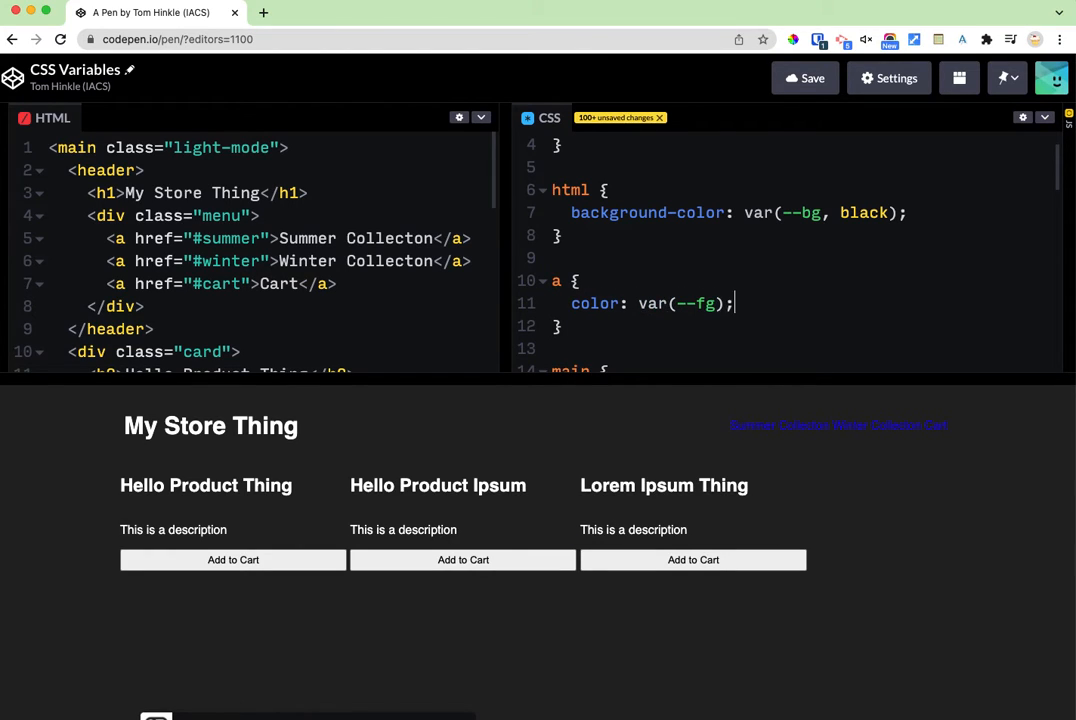
pyautogui.write(',')
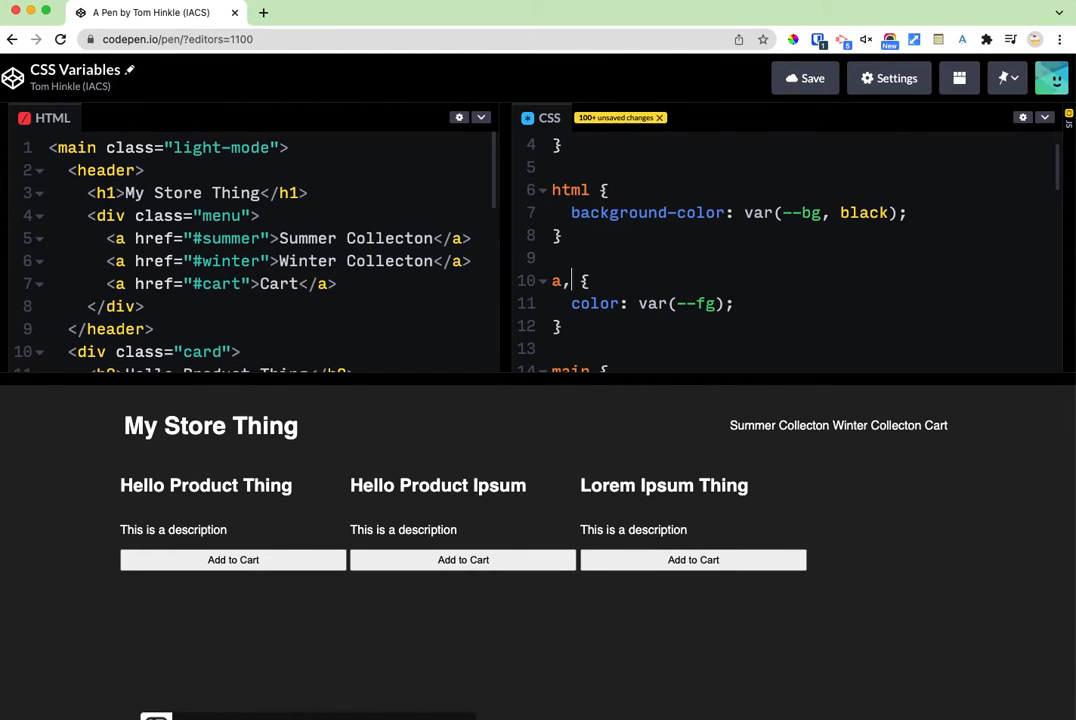
pyautogui.write('a:visited')
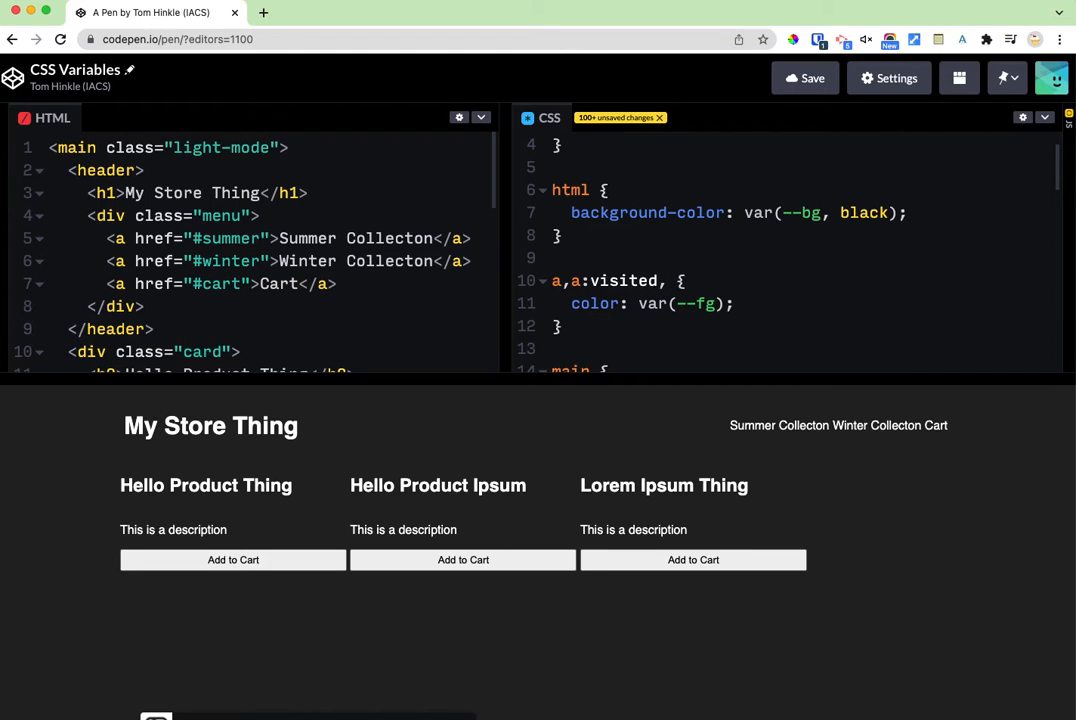
pyautogui.write(':')
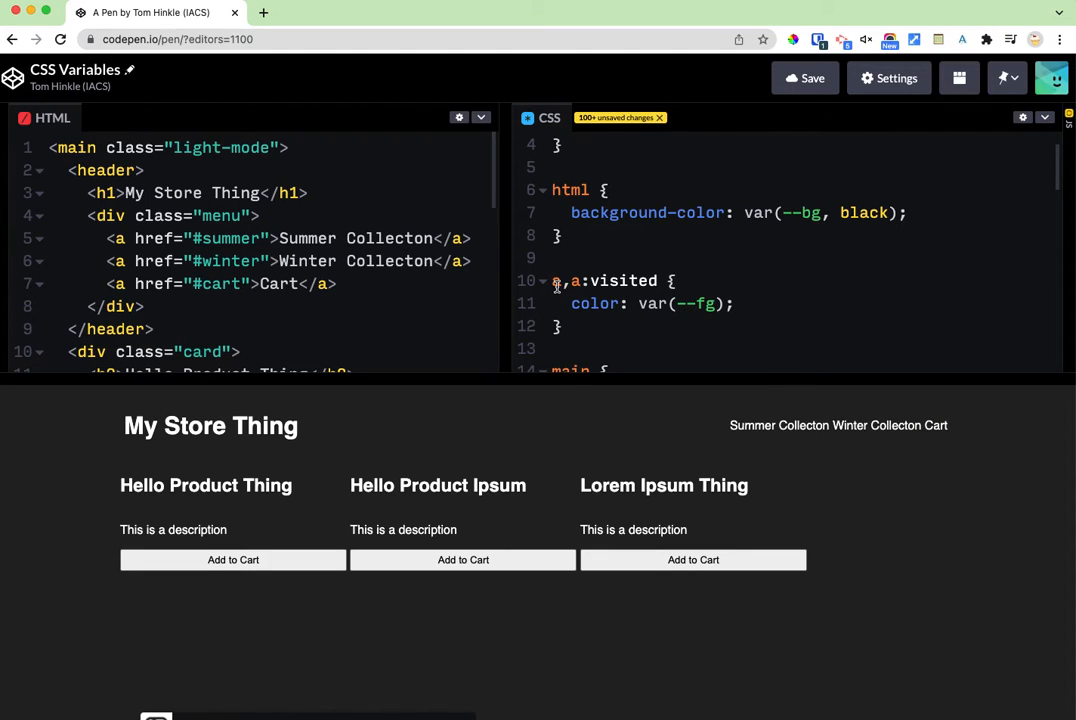
pyautogui.write('header')
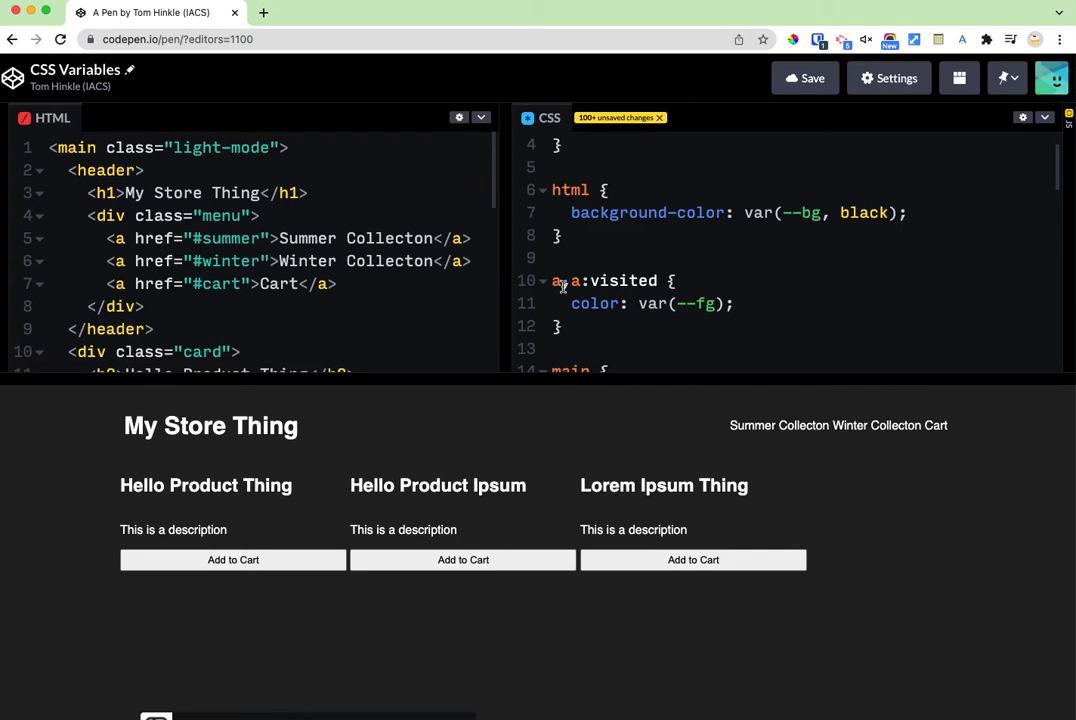
pyautogui.write(',')
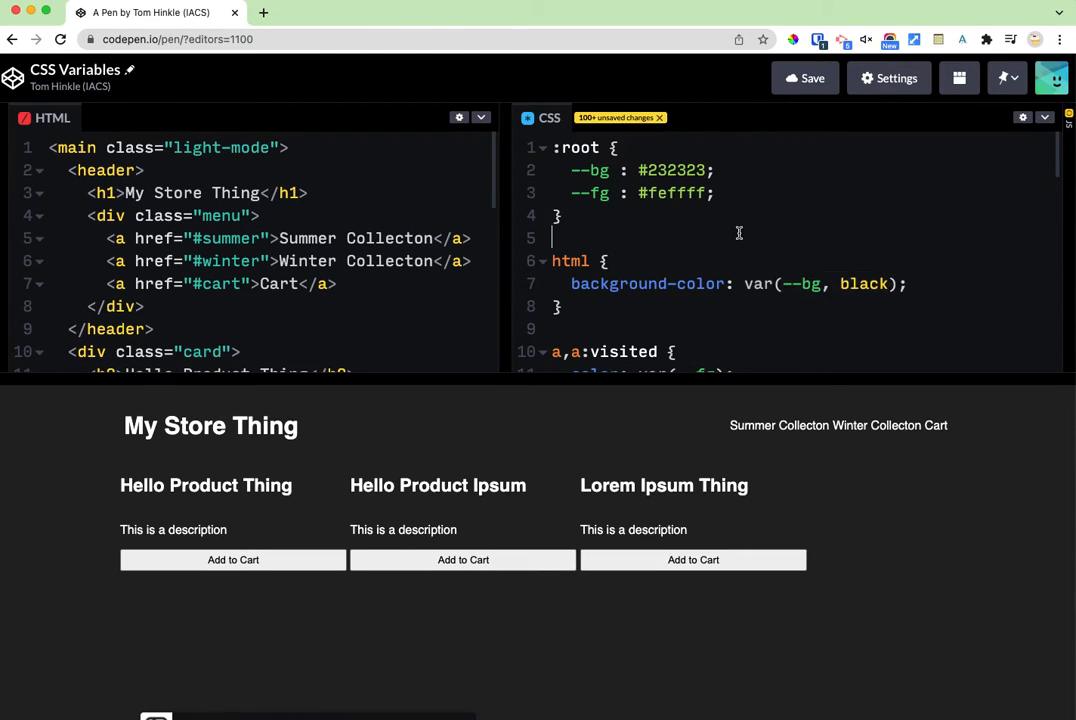
pyautogui.moveTo(732, 234)
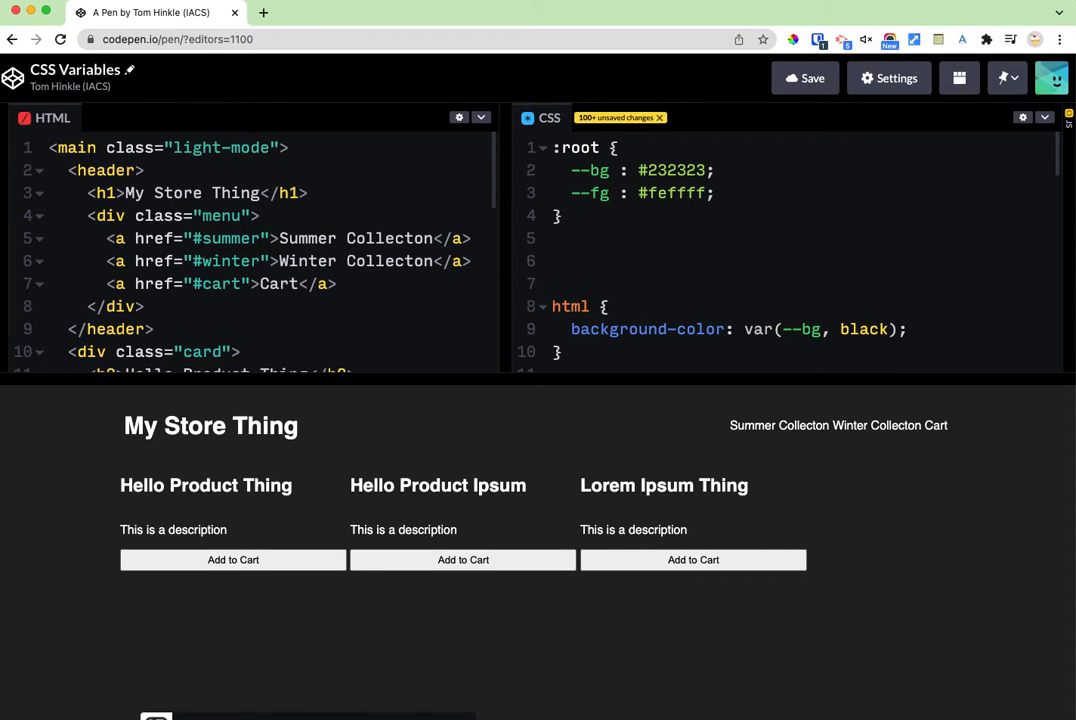
# - Add a .light-mode rule setting --fg to #feffff and --bg to #232323
pyautogui.write('.light-mode {')
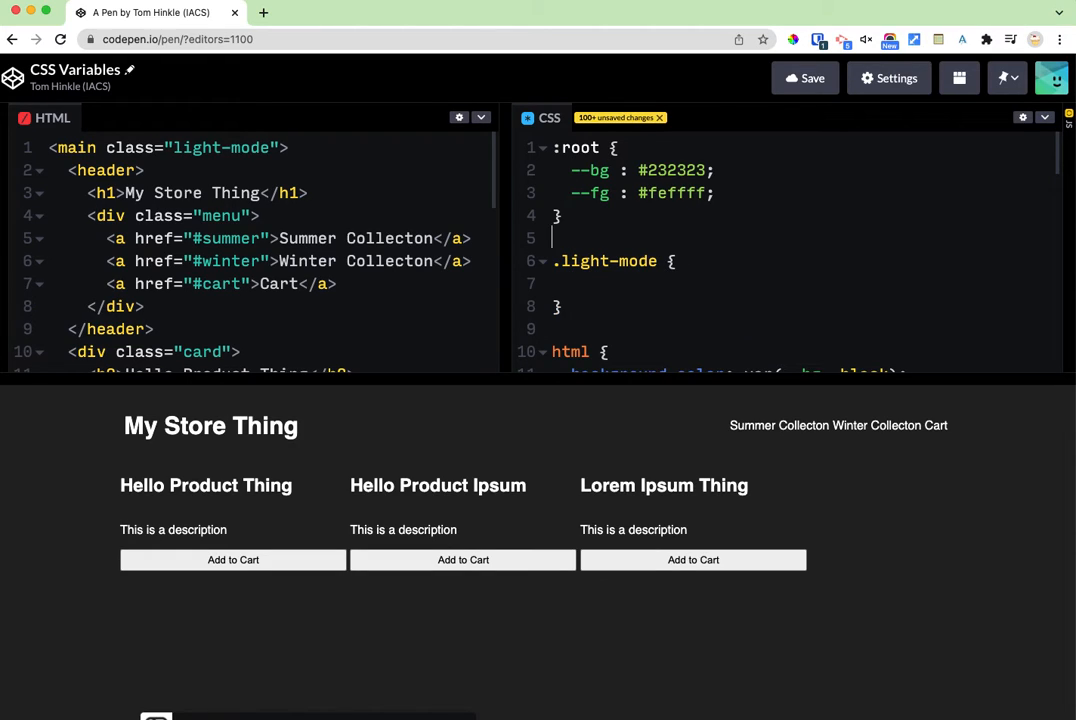
pyautogui.write('--')
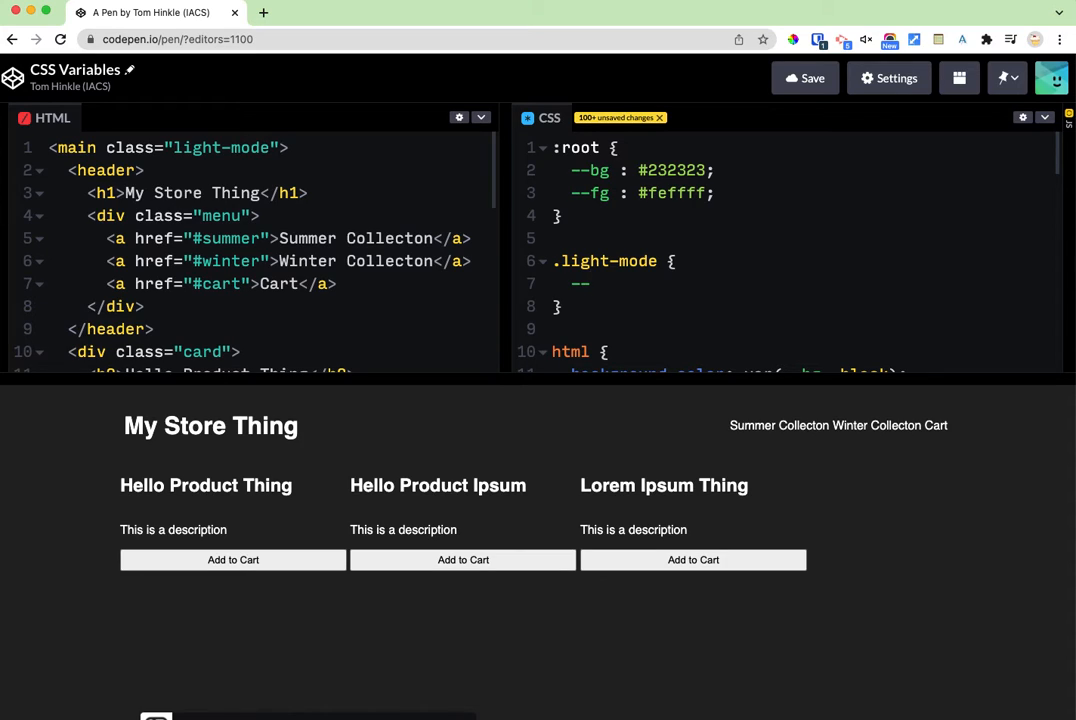
pyautogui.write('fg :')
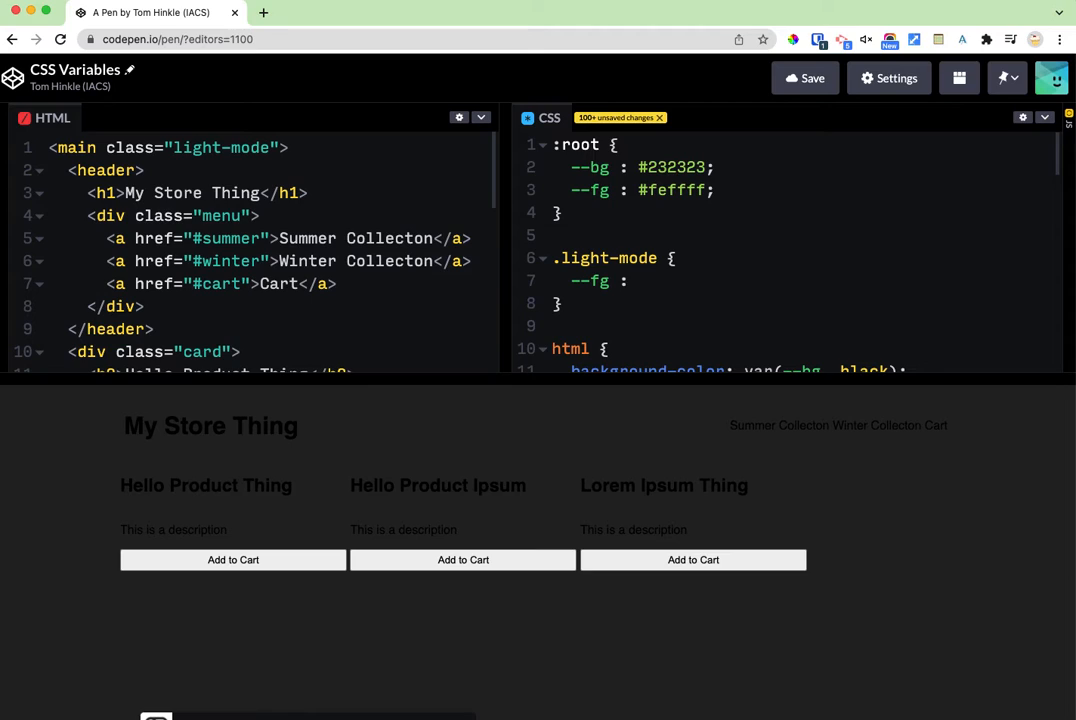
pyautogui.write('#')
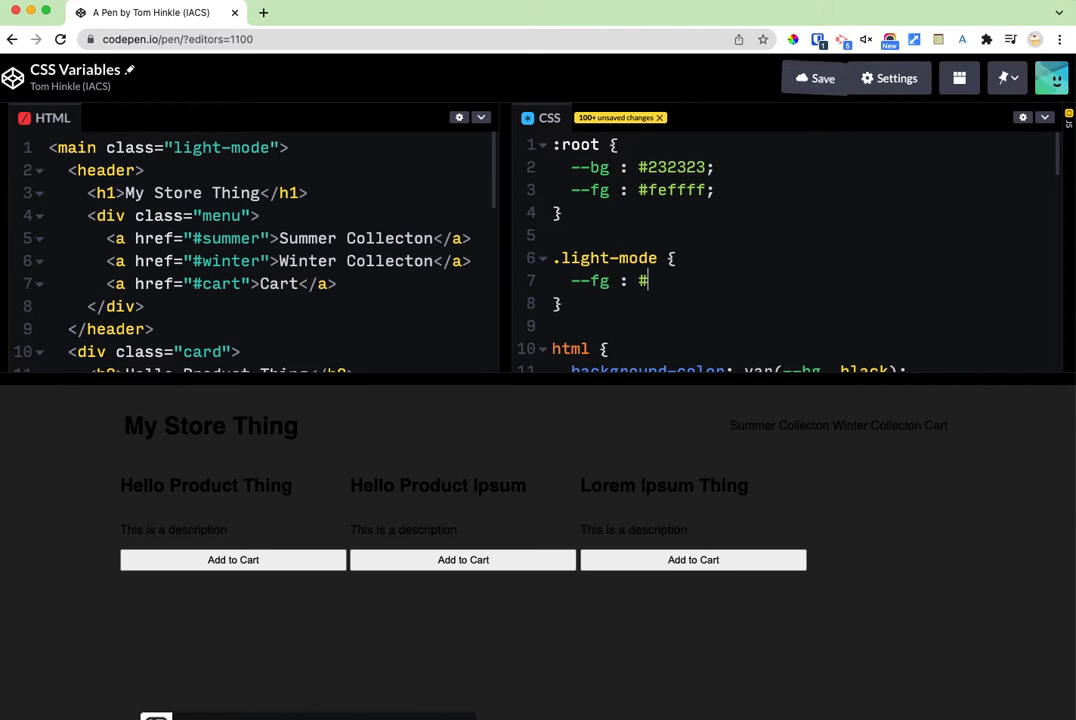
pyautogui.write('feffff;')
pyautogui.write('--b')
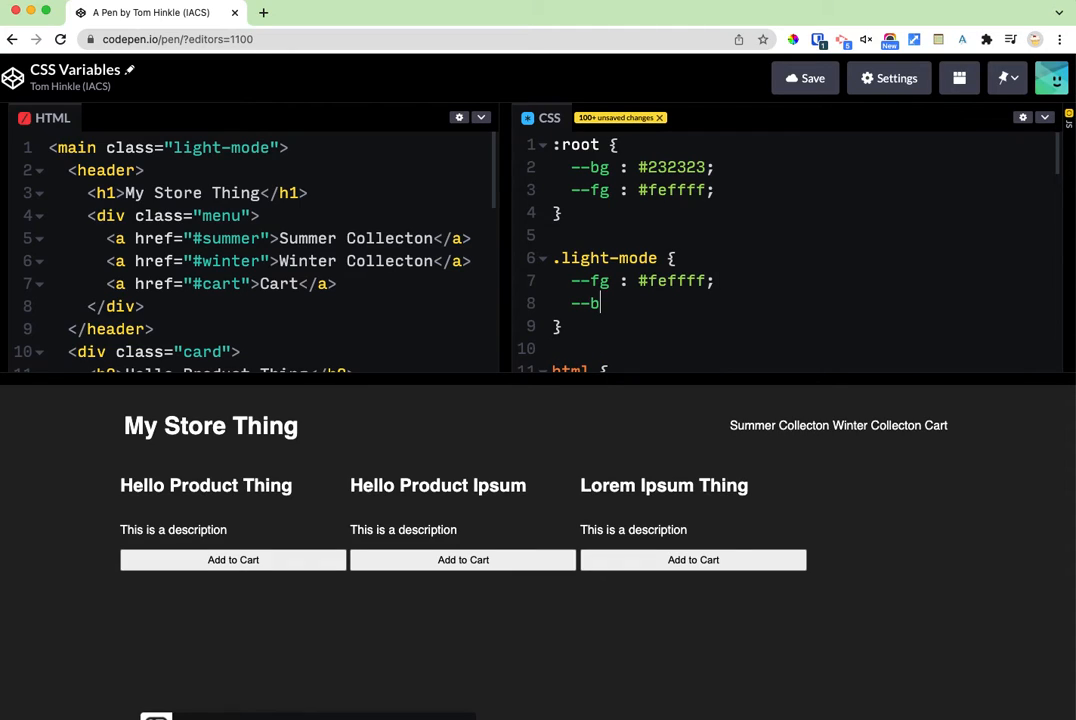
pyautogui.write('g: #232323;')
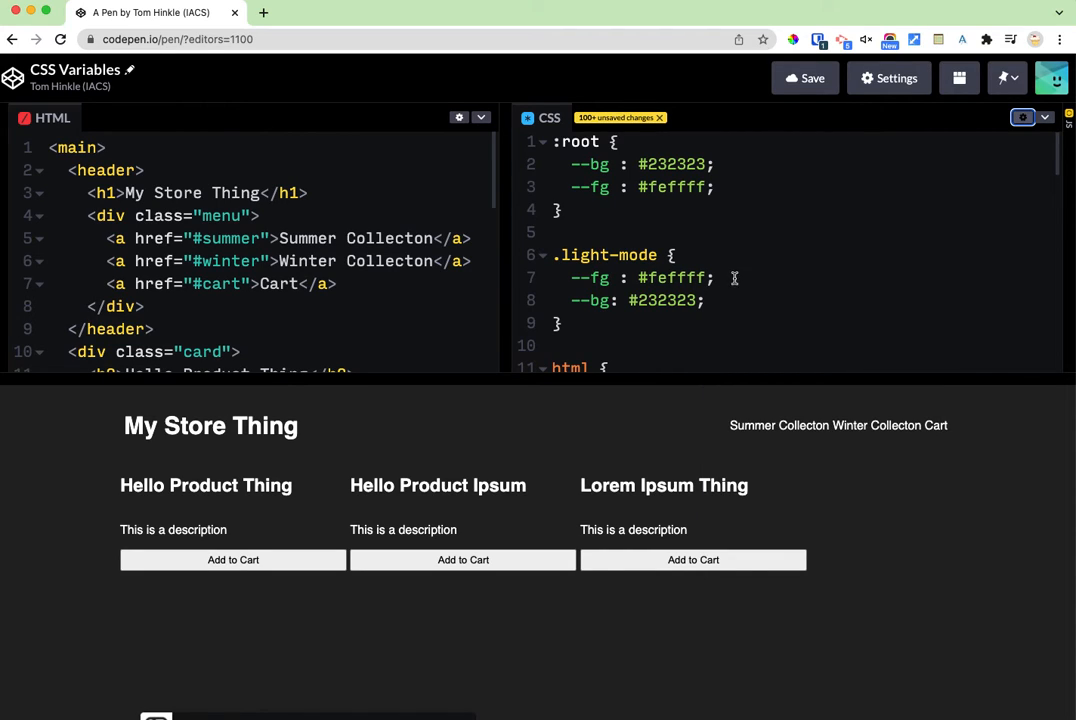
pyautogui.write('#feffff')
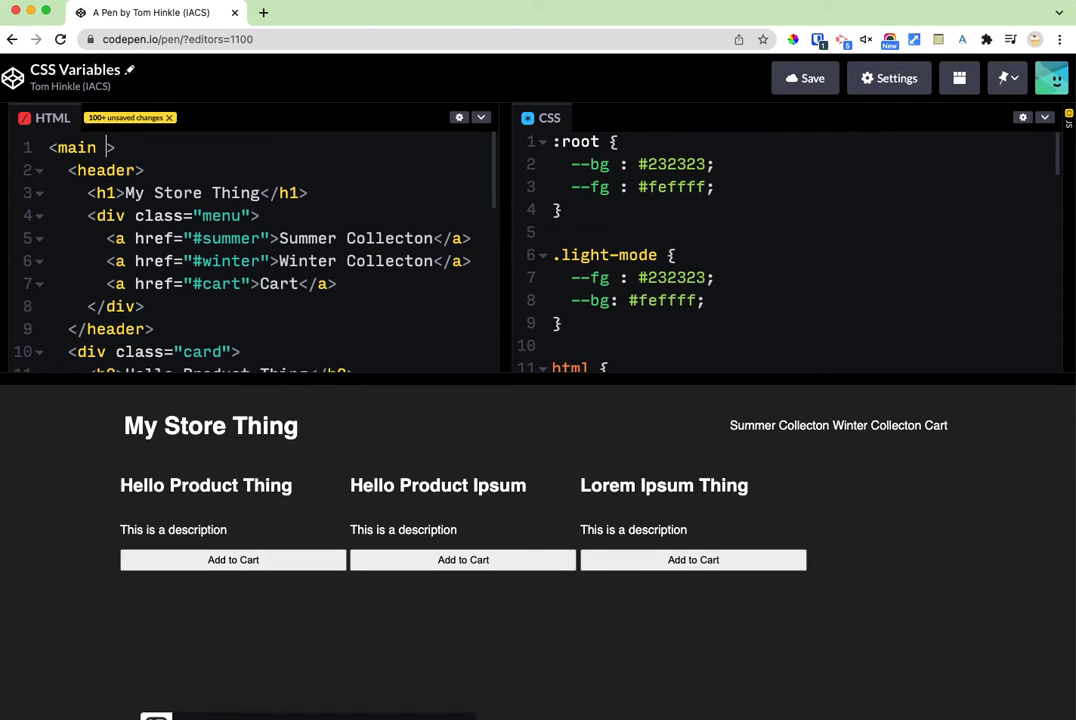
pyautogui.write('class="light-')
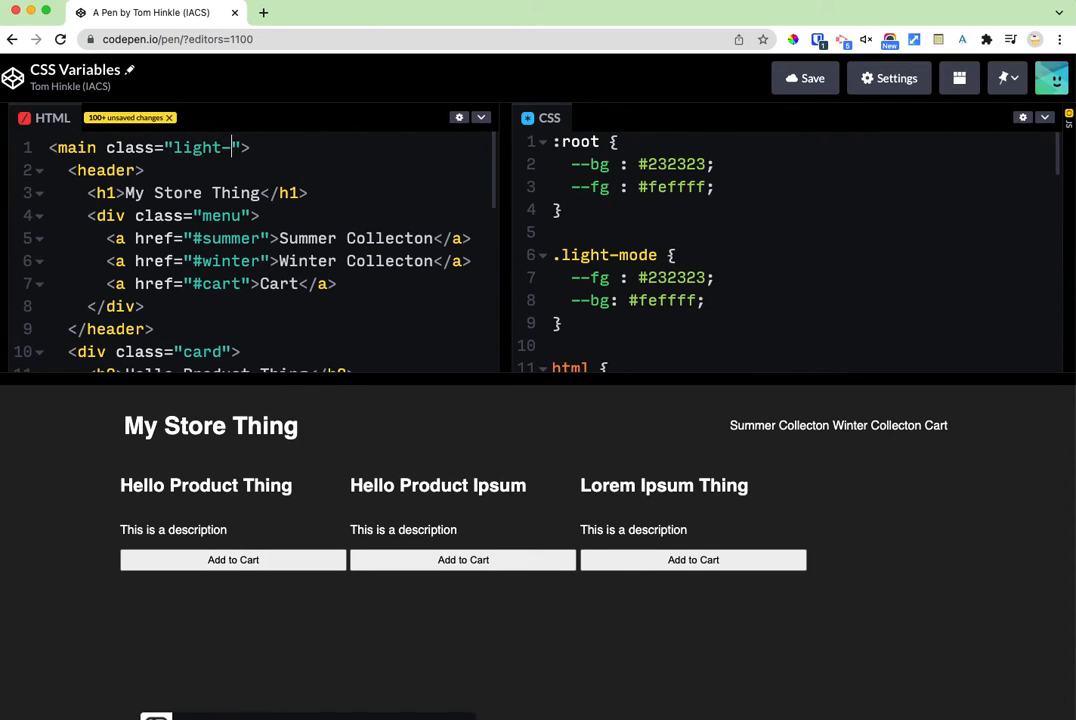
pyautogui.write('mode')
pyautogui.click(790, 255)
pyautogui.write('@')
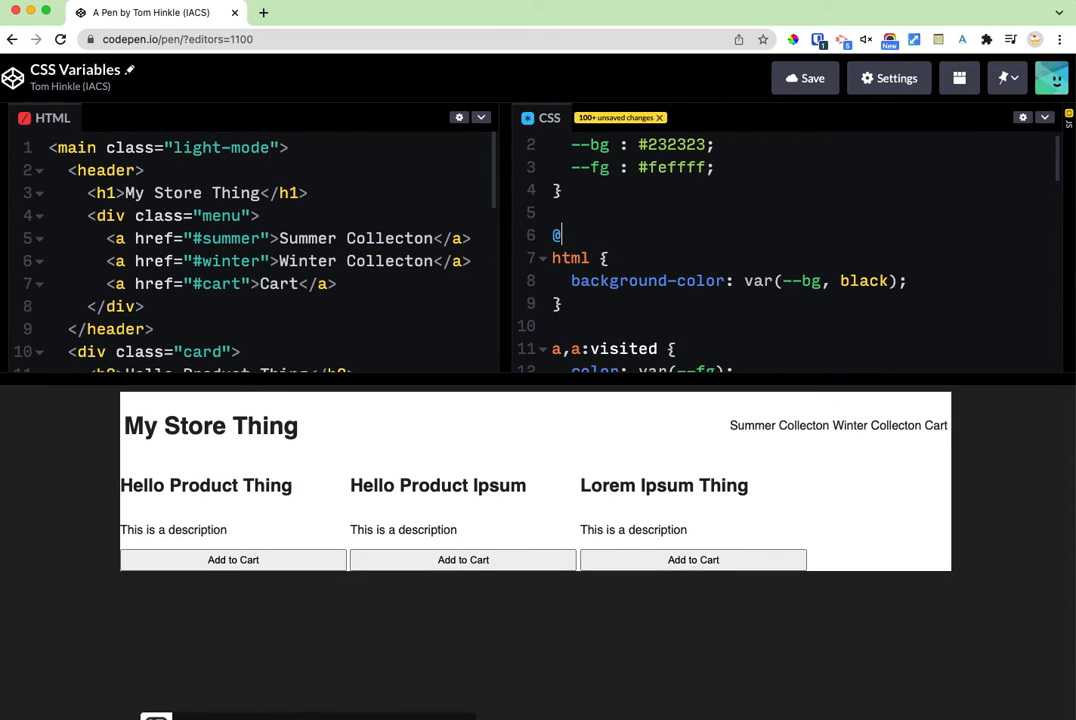
pyautogui.write('media')
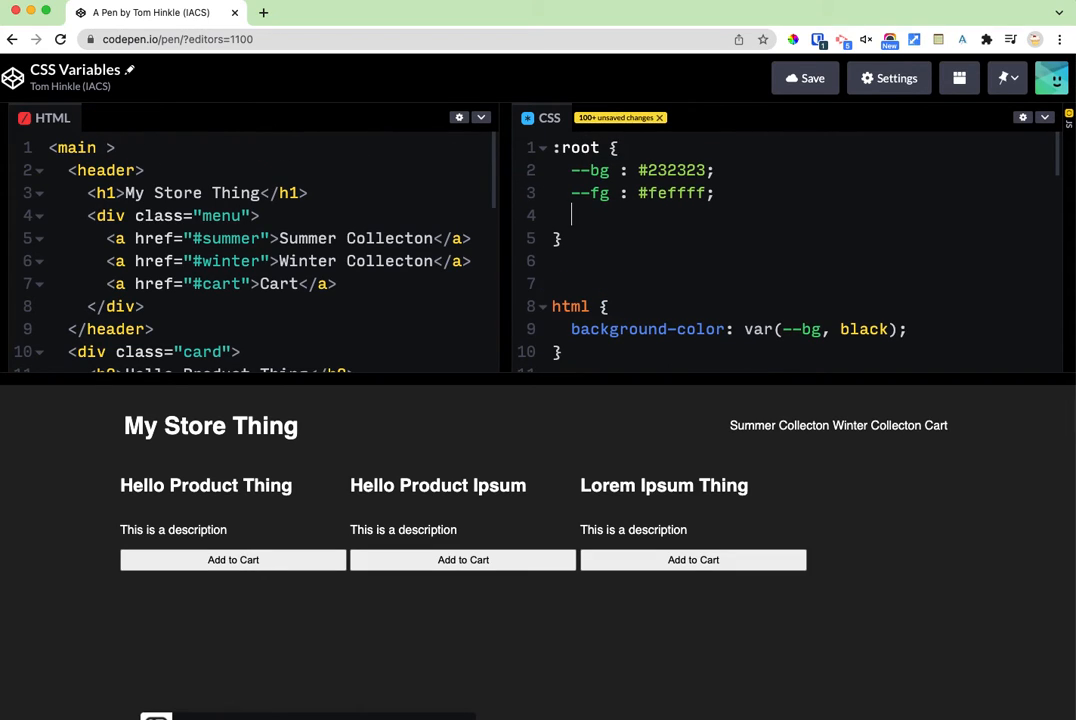
# - Add --accent: red, --header-bg: purple and --header-fg: yellow to the :root block
pyautogui.write('--accent : red;')
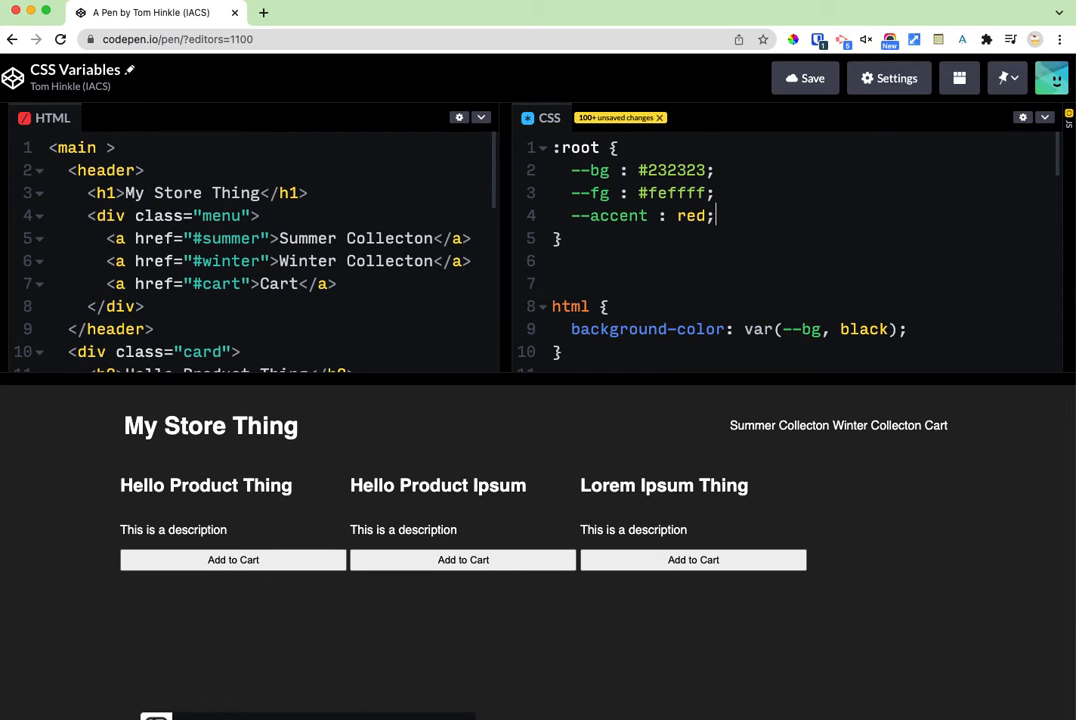
pyautogui.write('--header-')
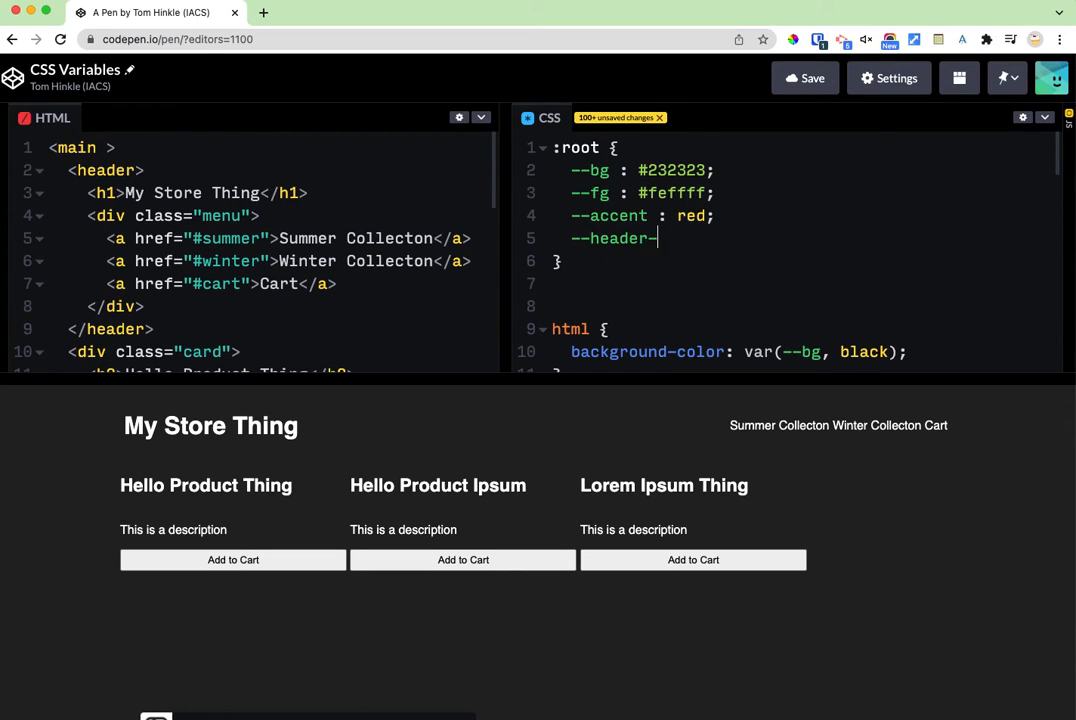
pyautogui.write('bg : purple;')
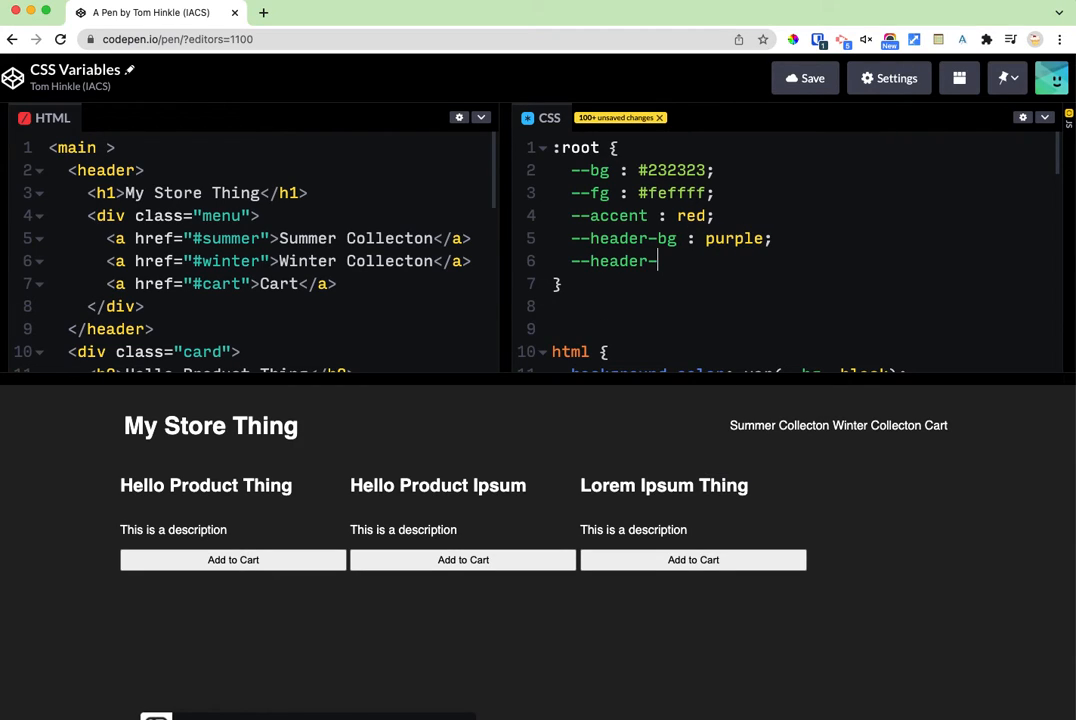
pyautogui.write('fg : yellow;')
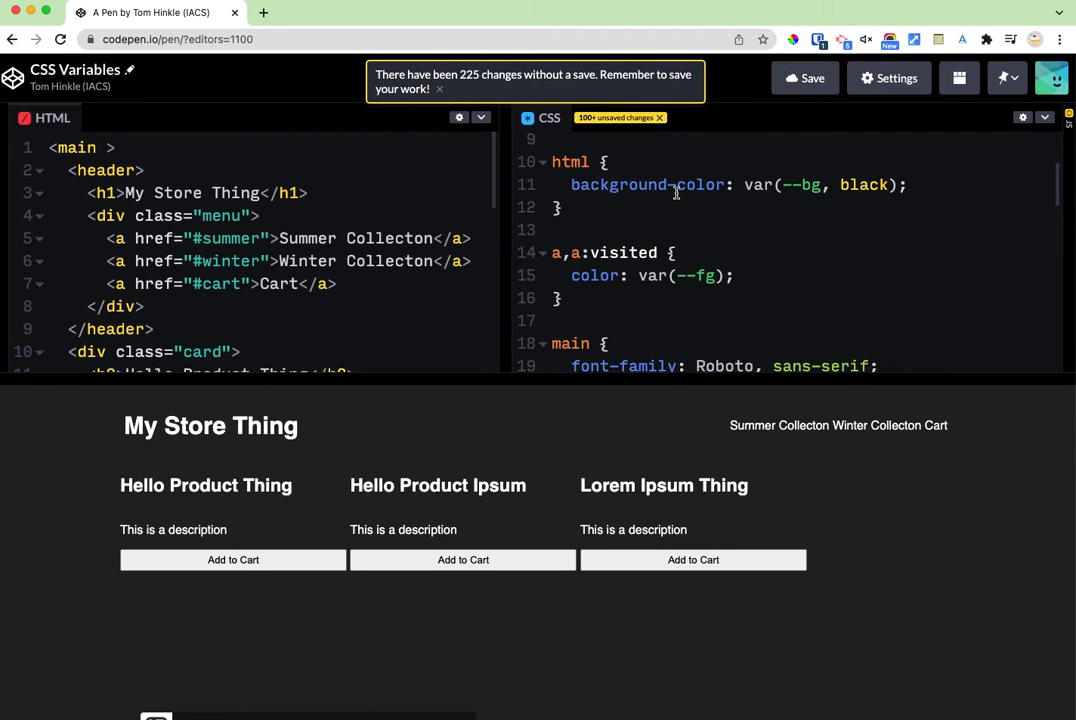
# - Add a header, header a, header a:visited rule using var(--header-bg) and var(--header-fg)
pyautogui.scroll(-3)
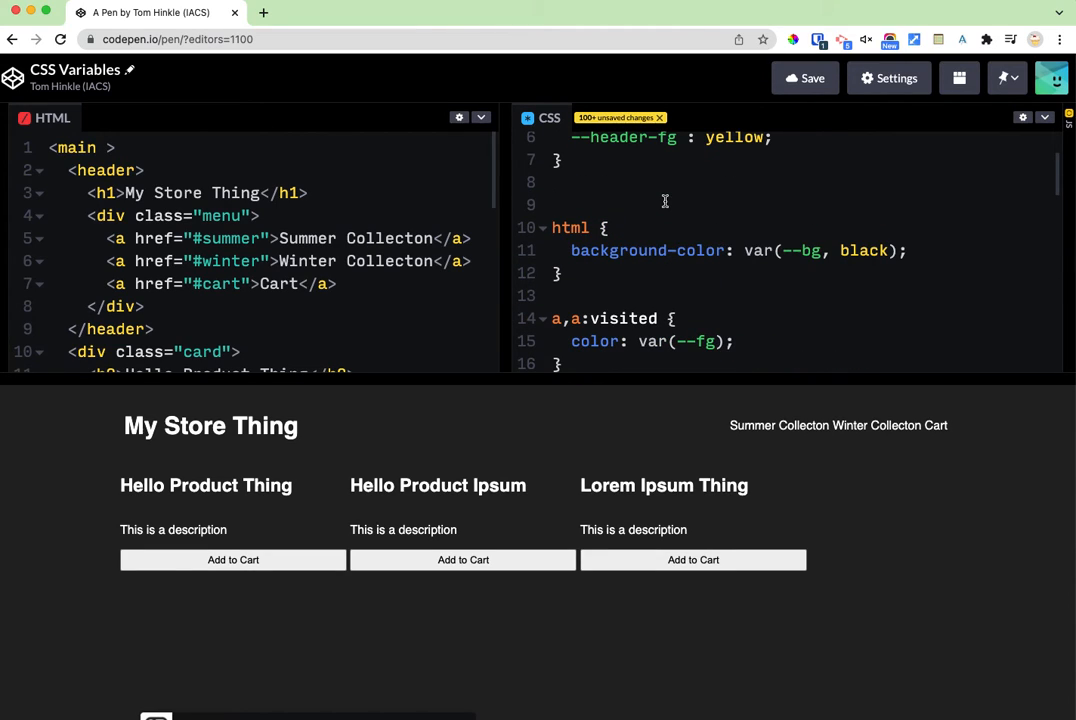
pyautogui.write('header {')
pyautogui.write('background-color:')
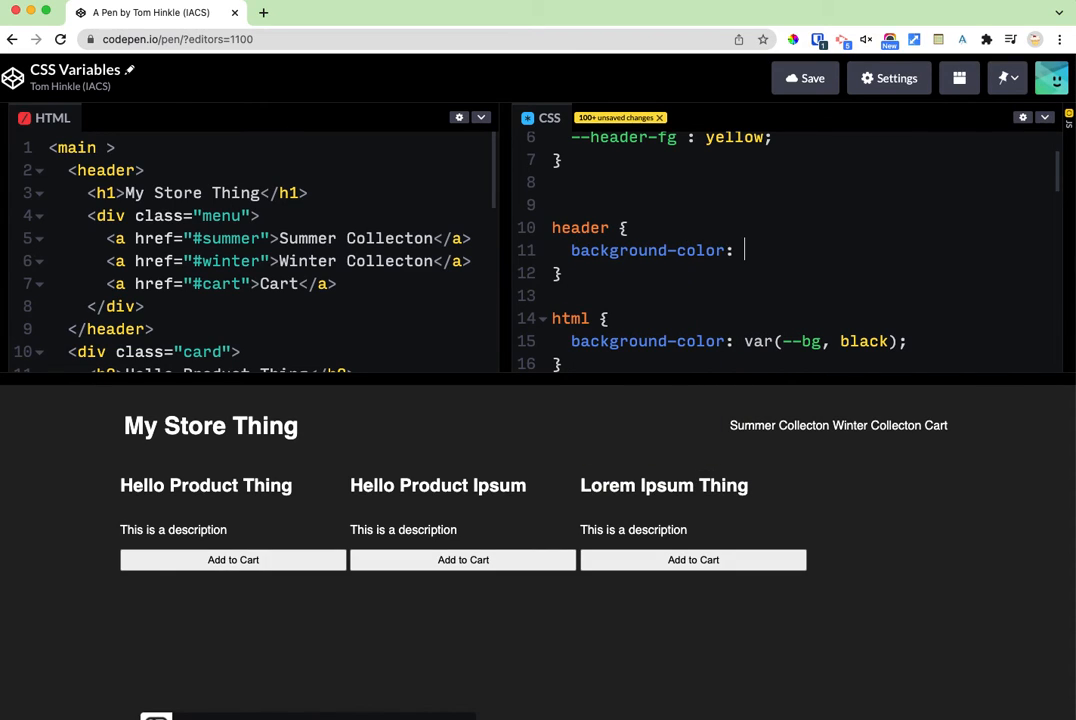
pyautogui.write('var(--header-bg);')
pyautogui.write('color: var(--header-fg);')
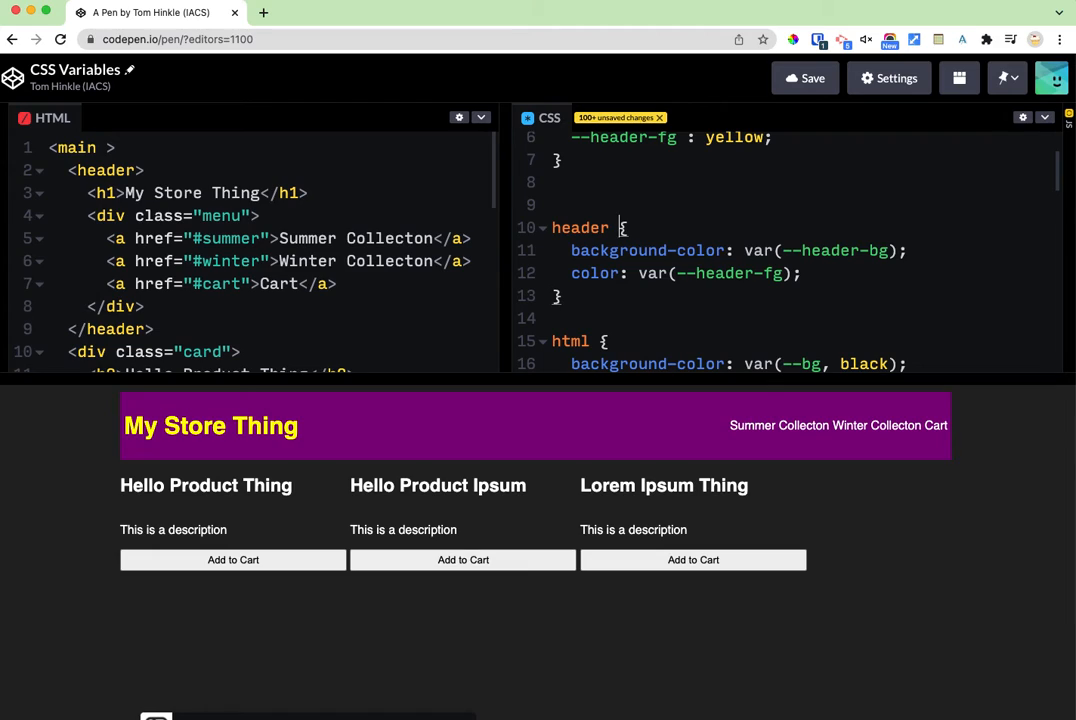
pyautogui.write(',header a')
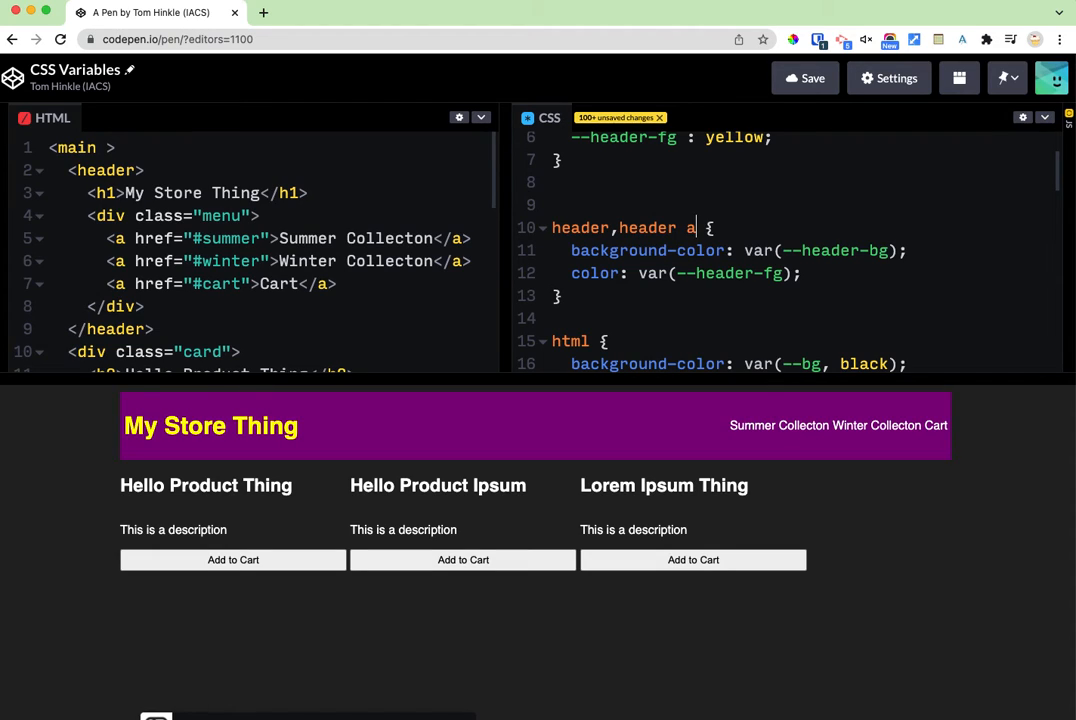
pyautogui.write(', header a:visited')
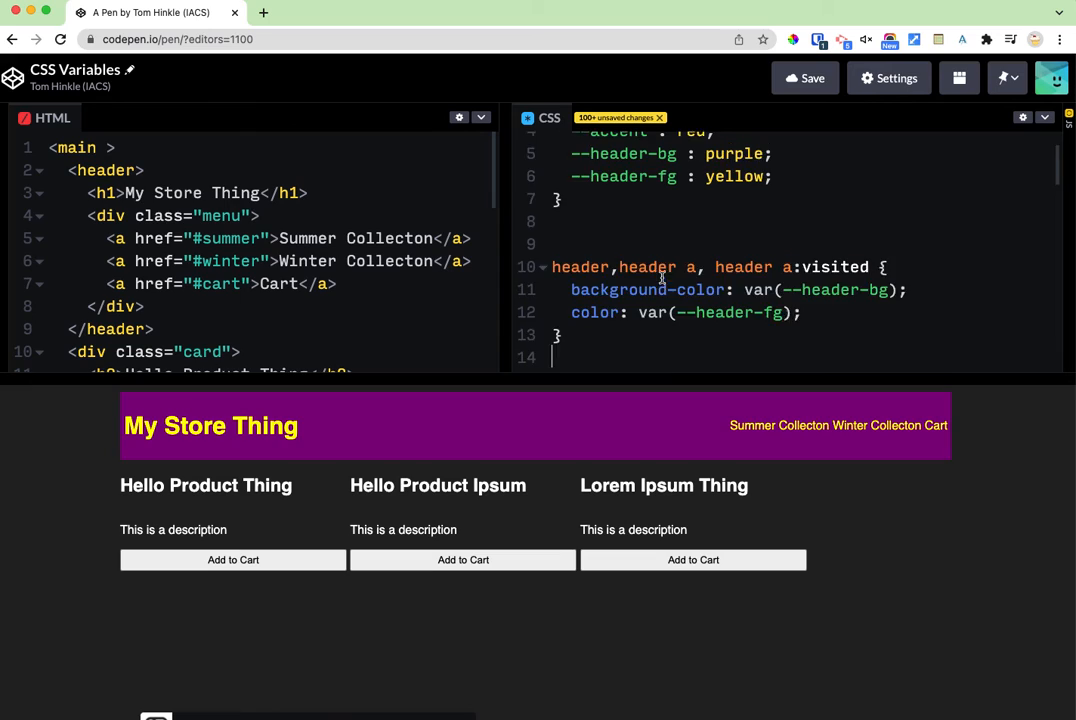
pyautogui.scroll(-3)
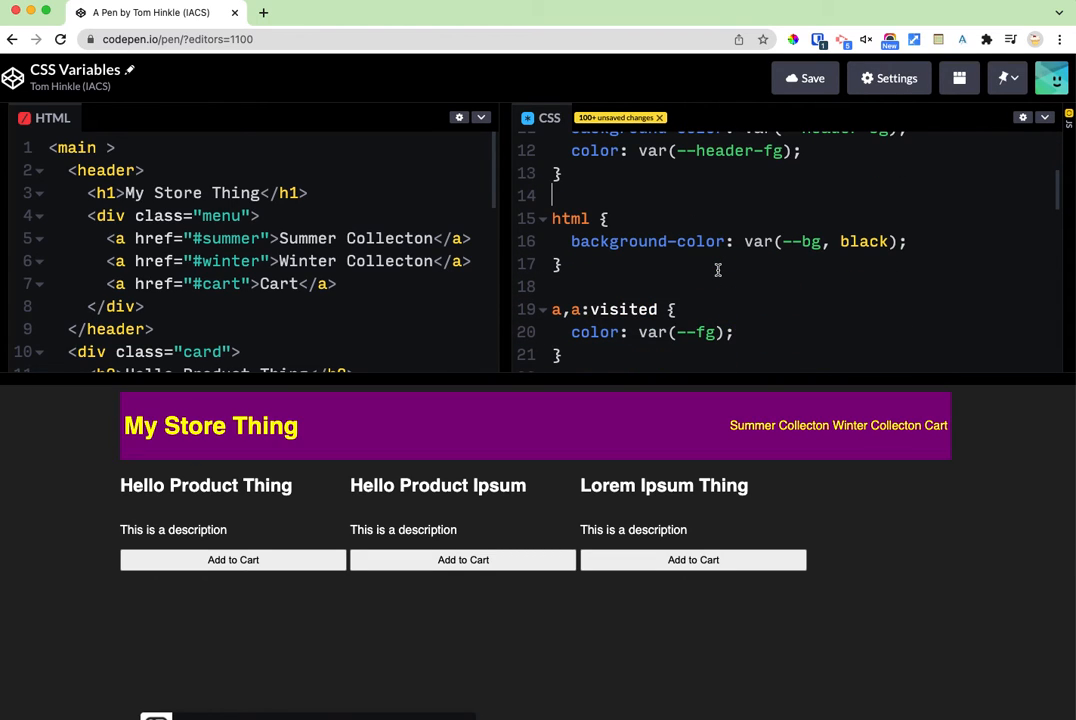
# - Set the .card border to 1px solid var(--accent) and .card button background to var(--accent)
pyautogui.write('.card')
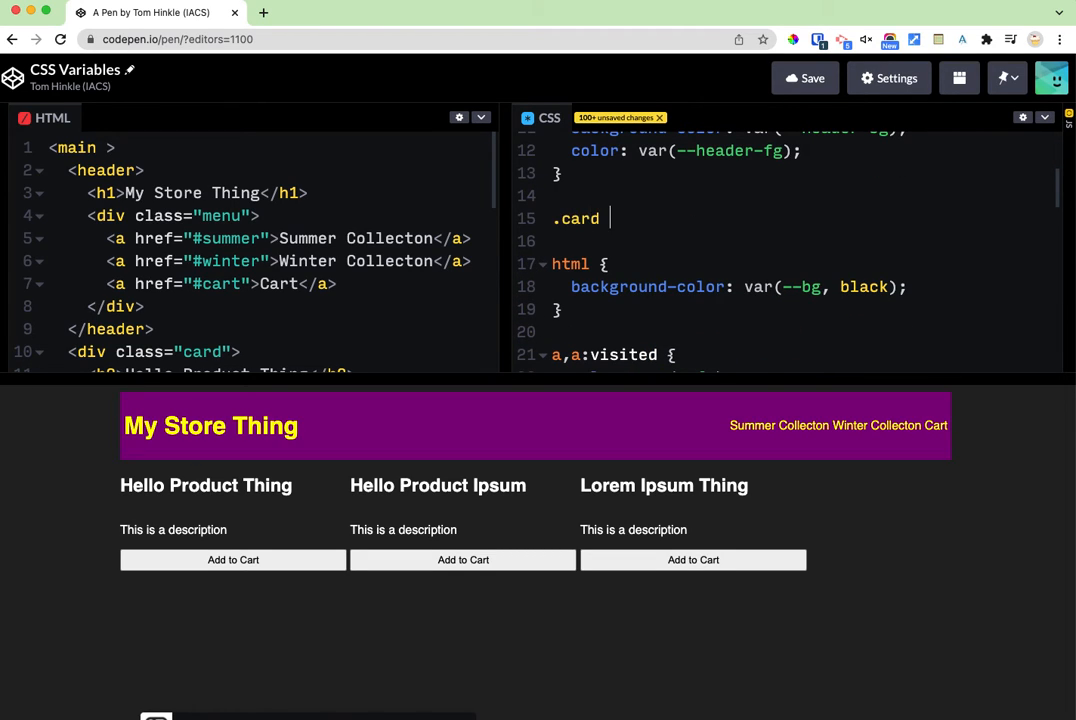
pyautogui.write('border-colo')
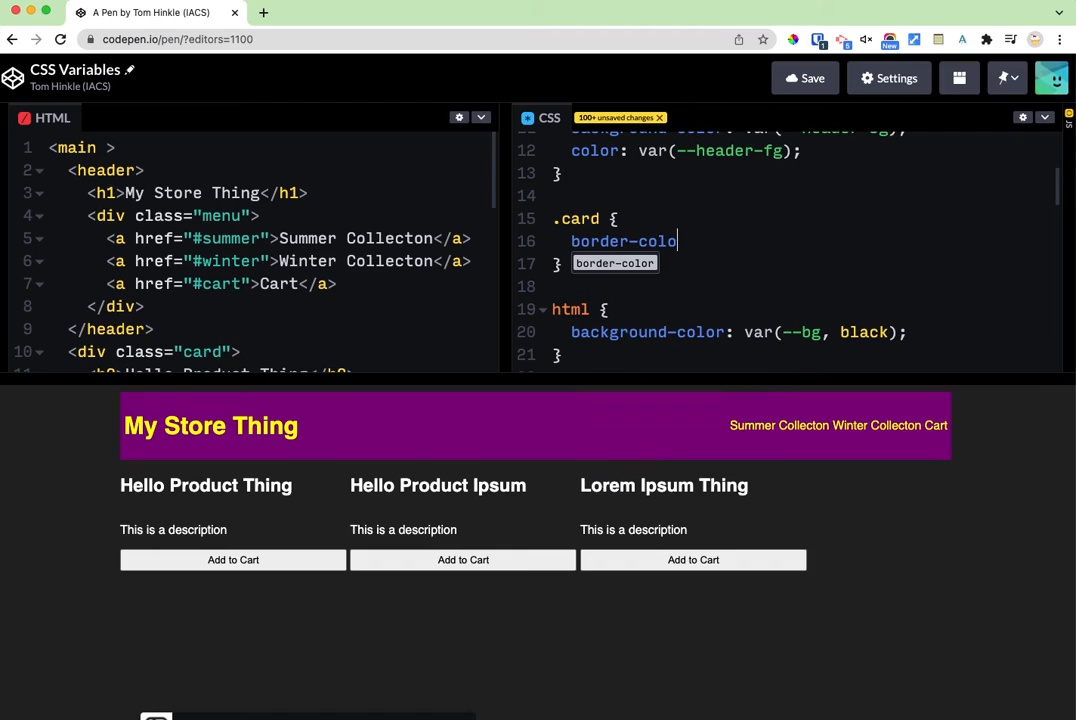
pyautogui.write(': 1px')
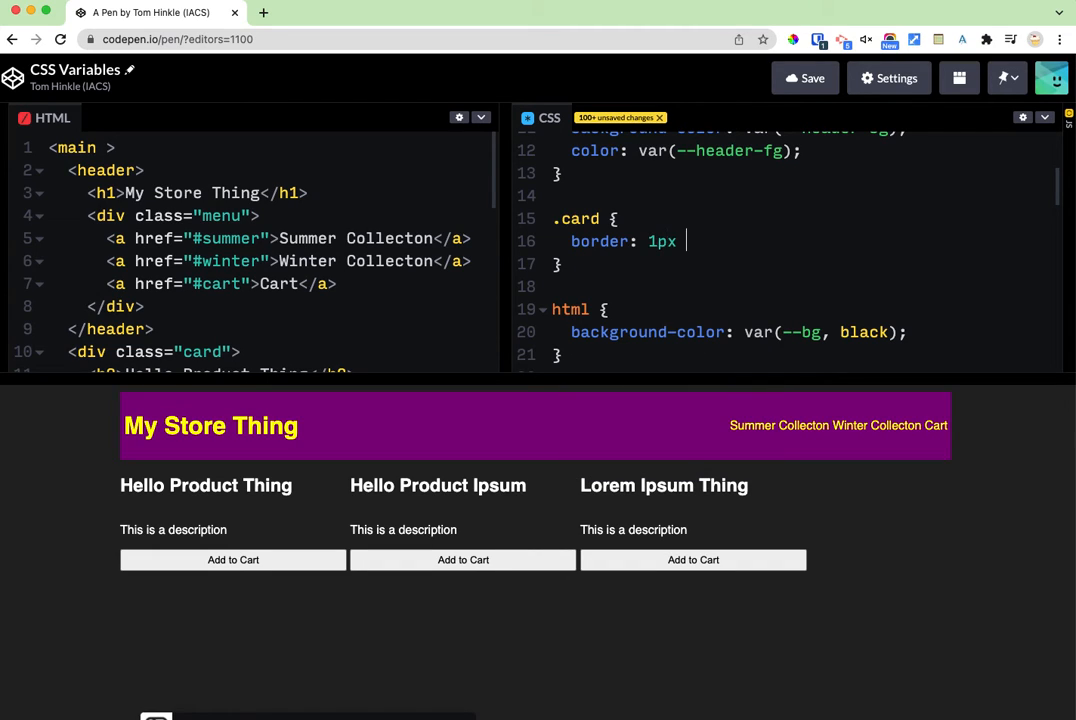
pyautogui.write('solid var(--acent);')
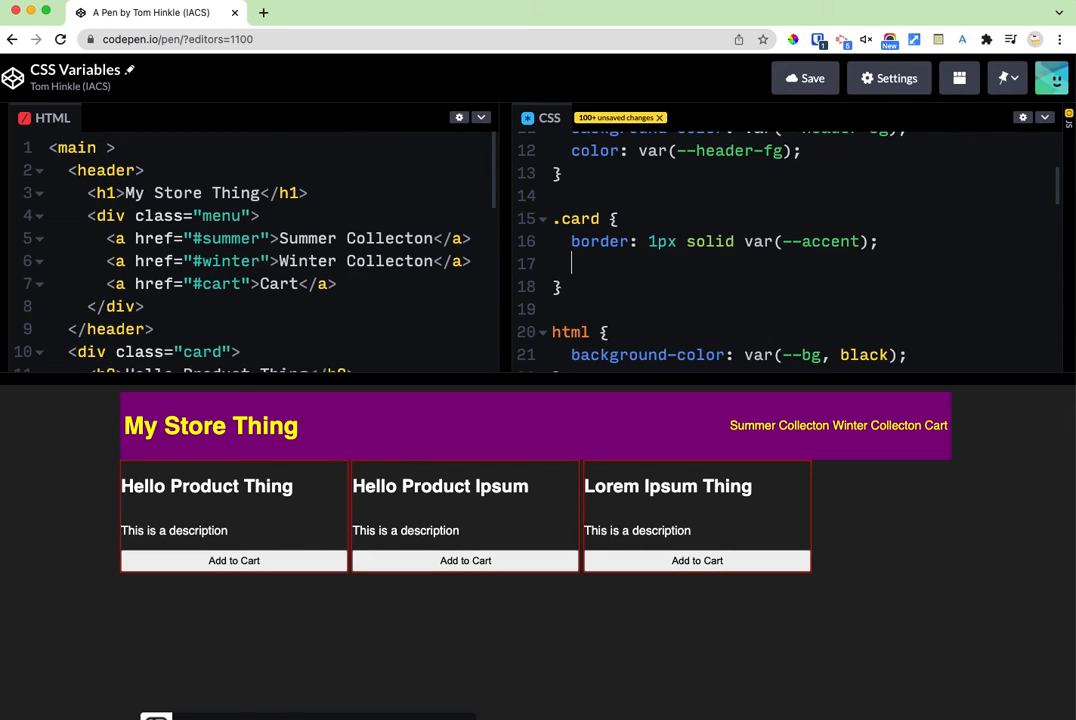
pyautogui.press('Backspace')
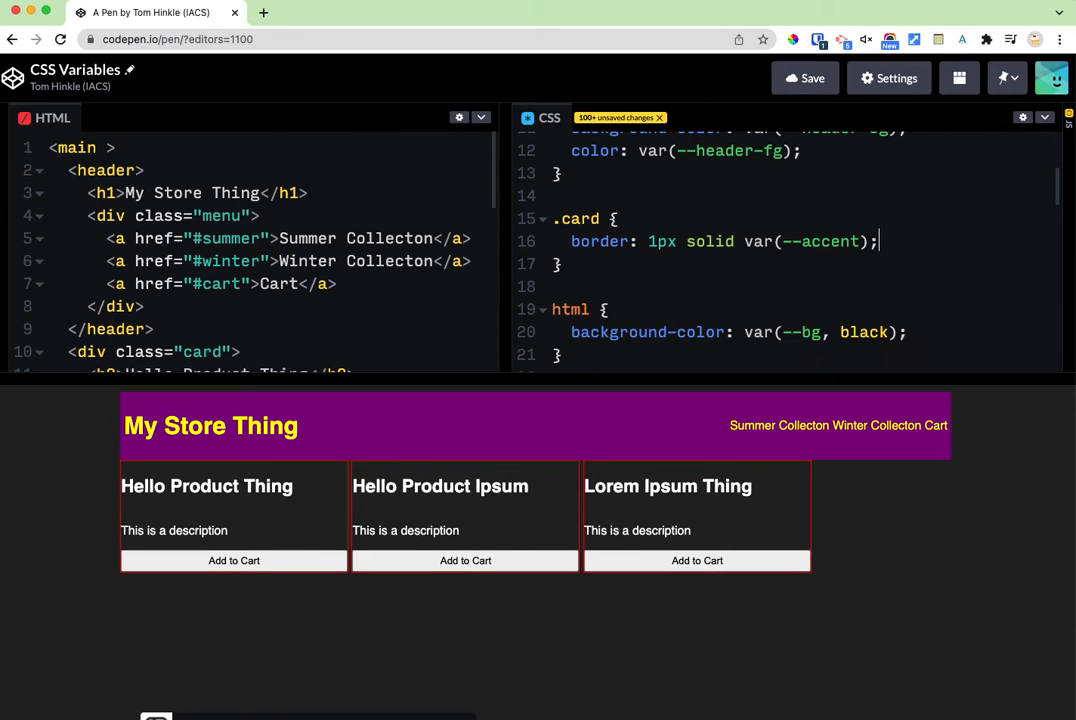
pyautogui.write('.card button {')
pyautogui.write('background-color: var(--accent')
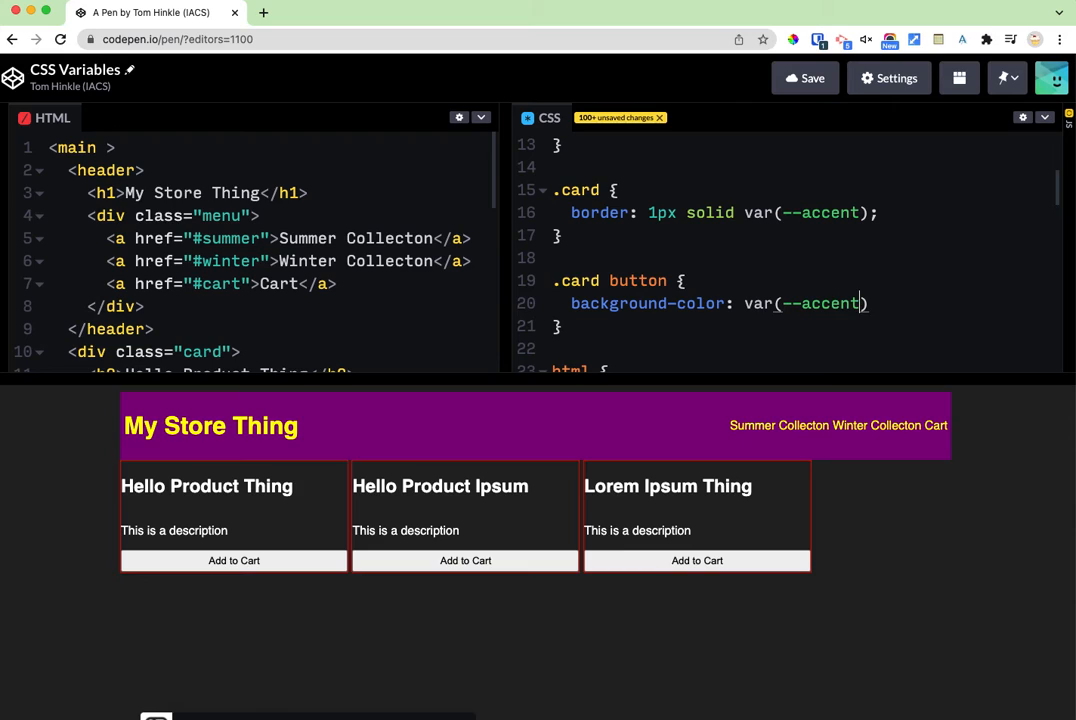
pyautogui.write(';')
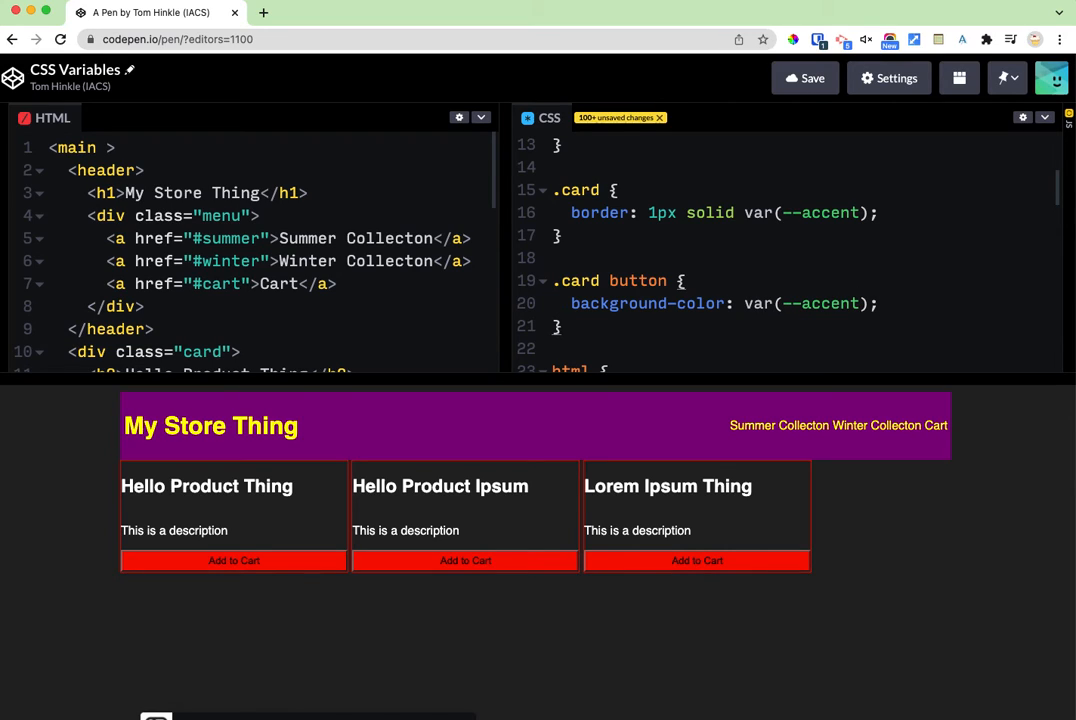
# - Add a .card h2 rule with a solid var(--accent) bottom border
pyautogui.write('.card')
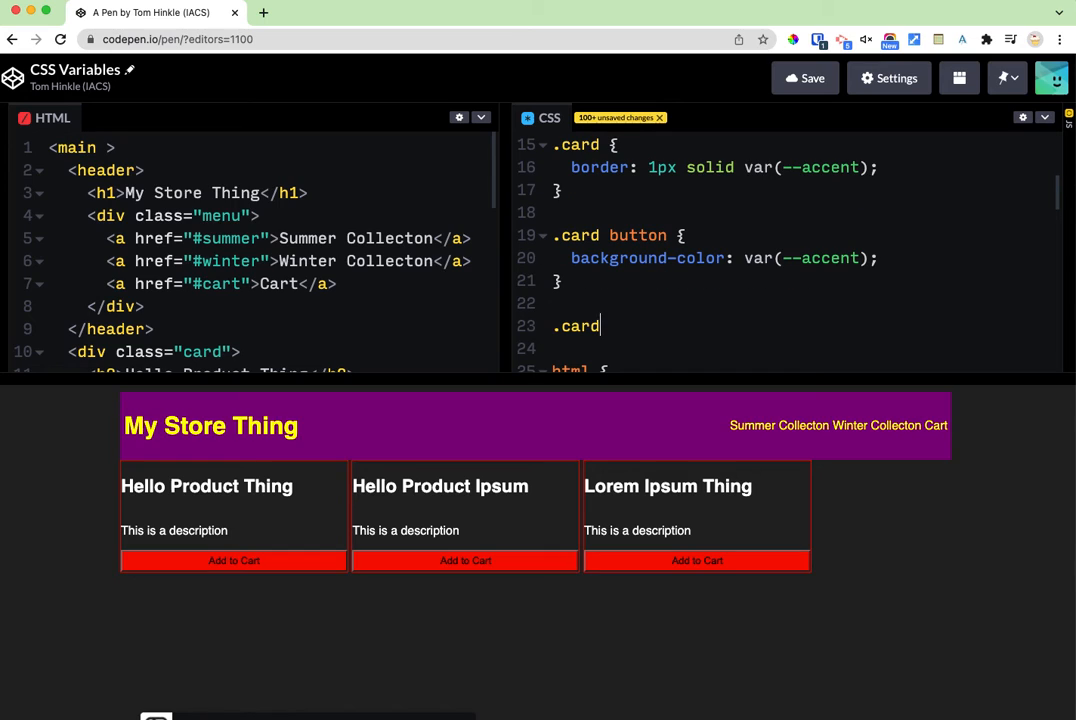
pyautogui.write('h2 {')
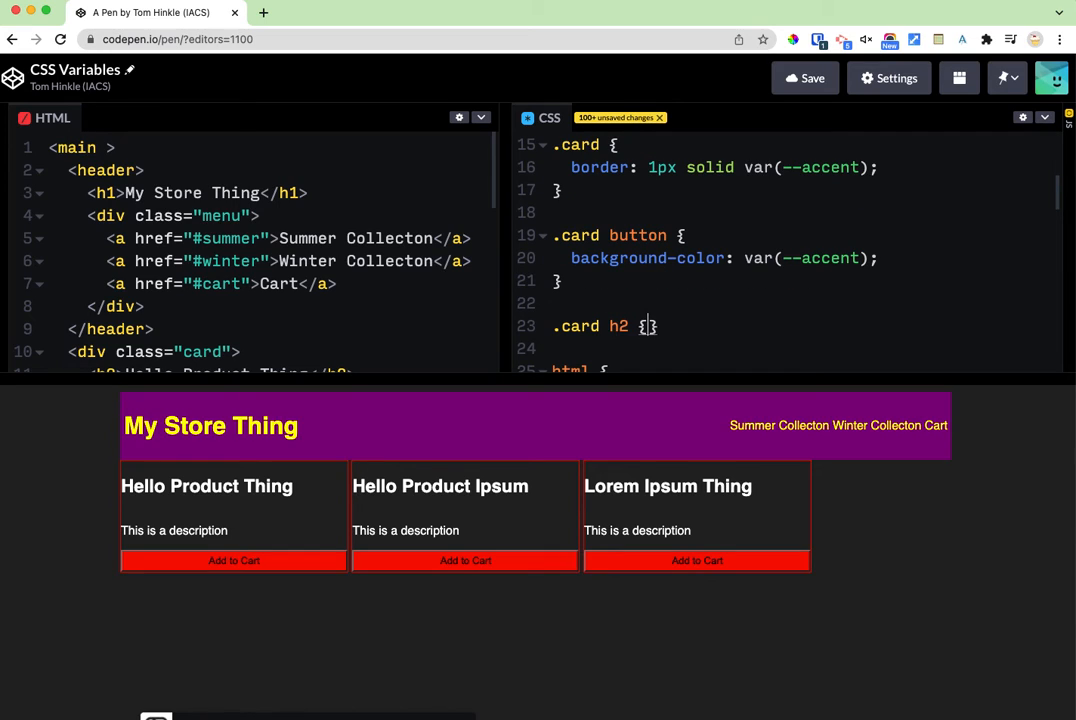
pyautogui.write('border-bot')
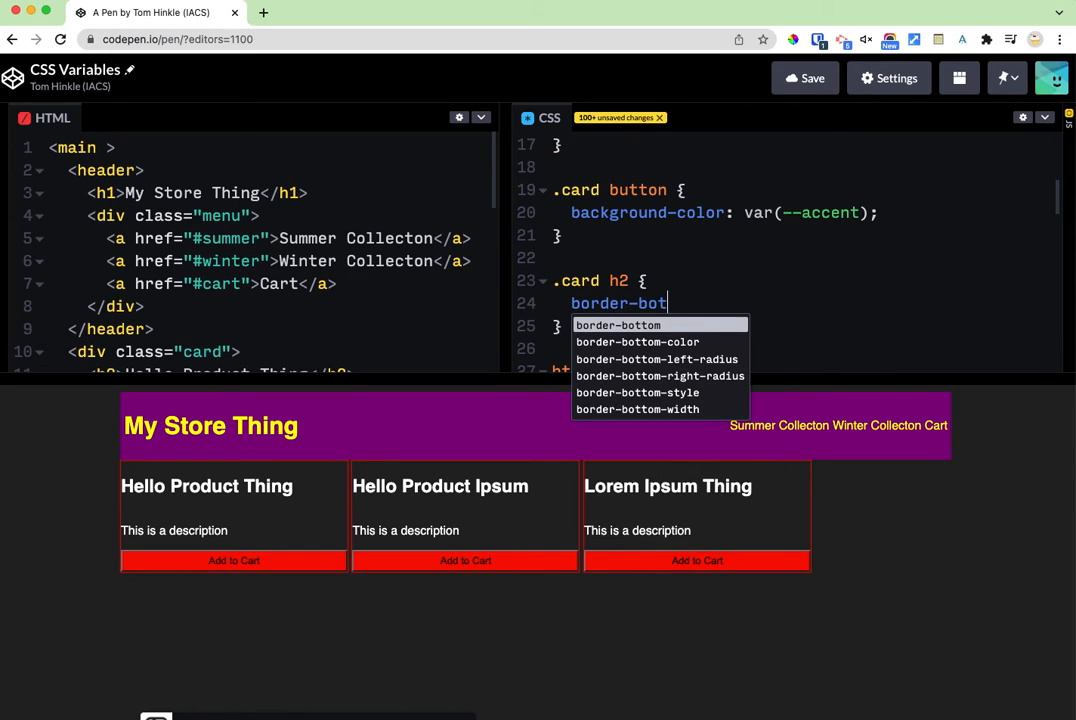
pyautogui.write(': 1')
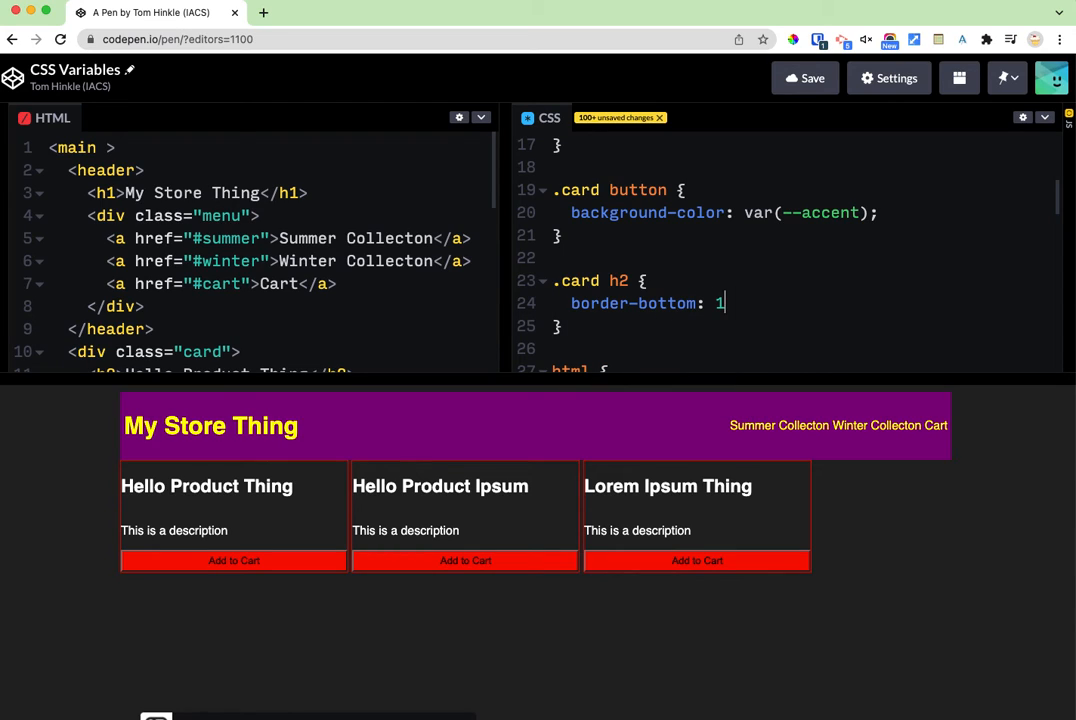
pyautogui.write('px solid')
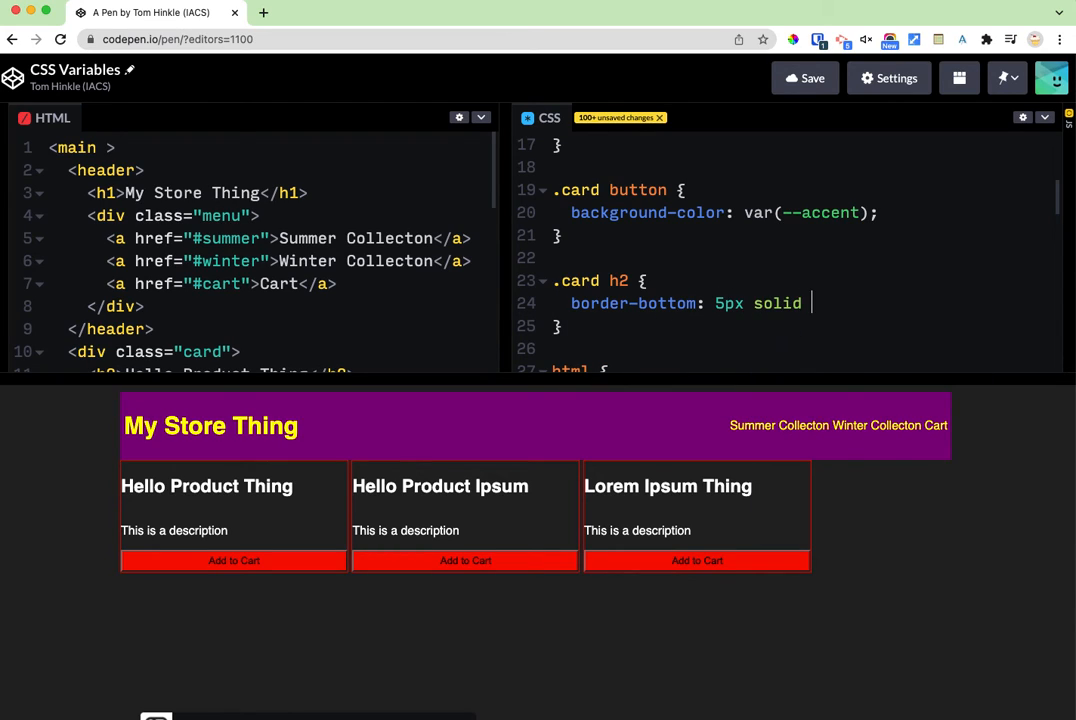
pyautogui.write('var(--accent);')
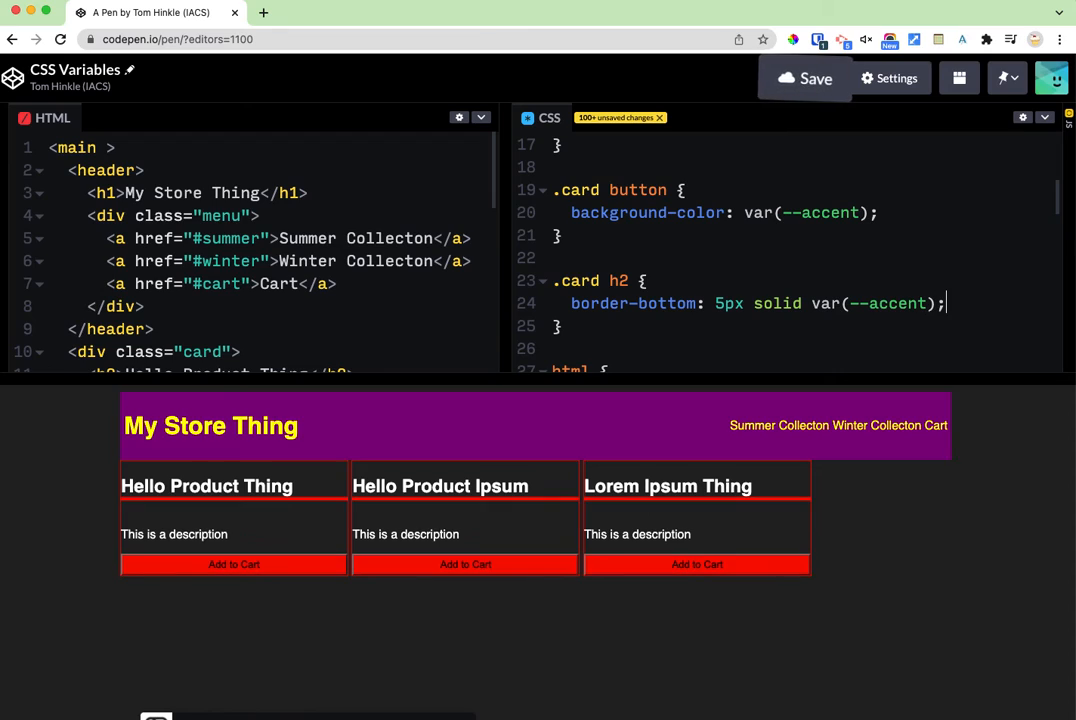
pyautogui.moveTo(805, 78)
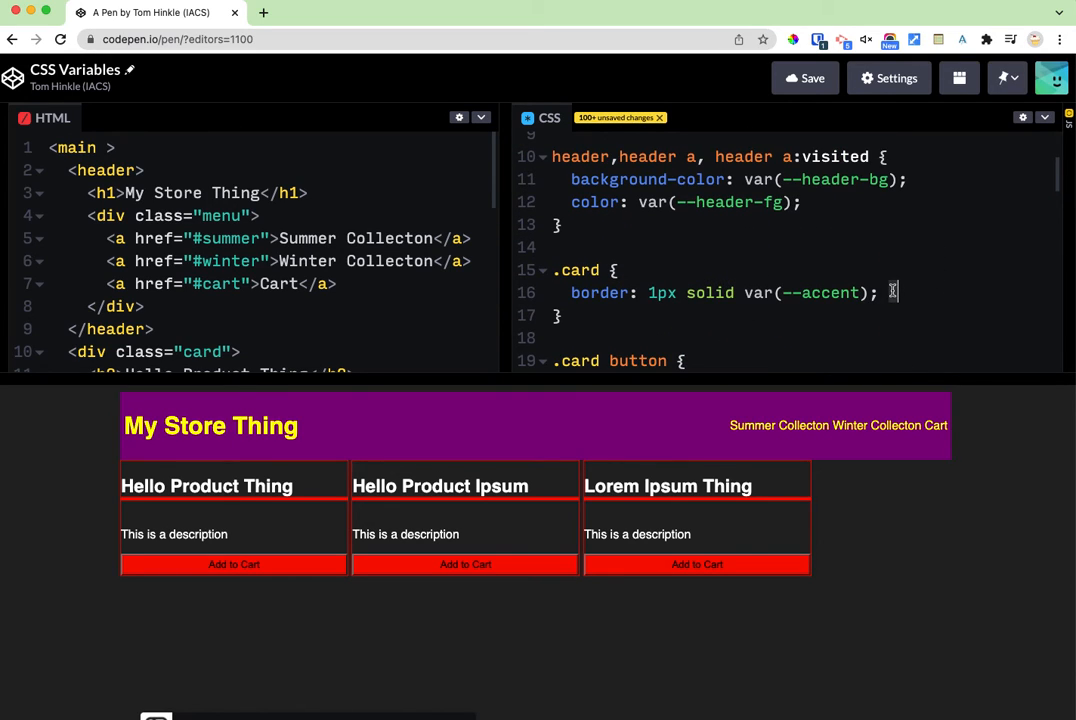
# - Give .card a 10px border-radius, and .card button border: none with radius 0 0 10px 10px
pyautogui.write('border-radius')
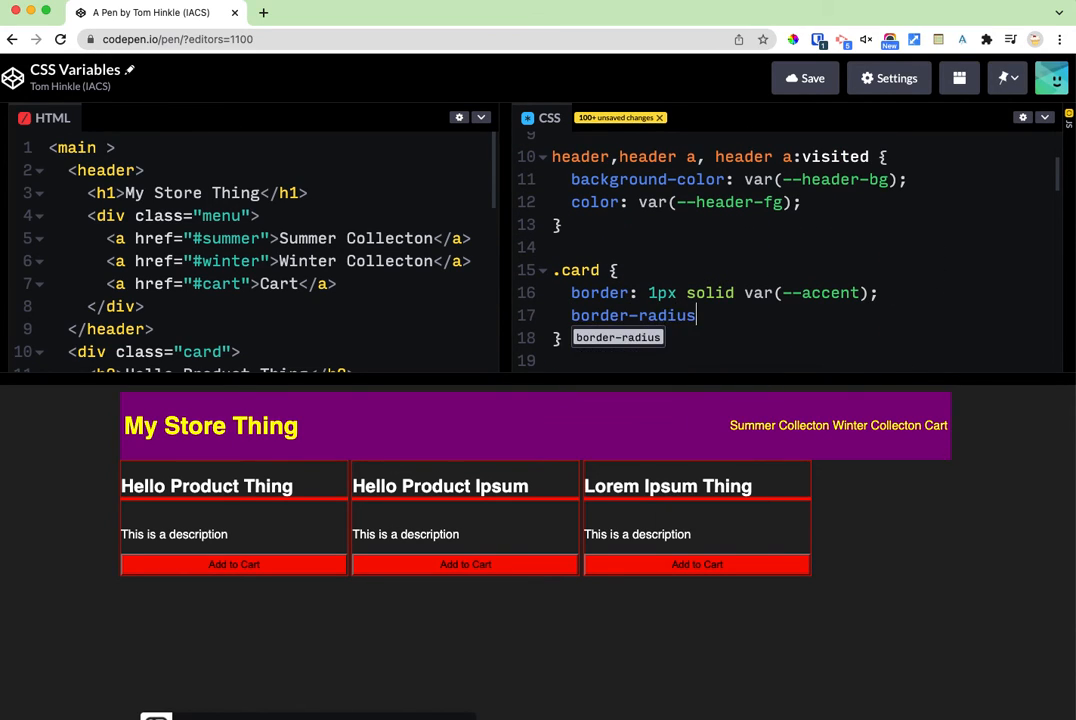
pyautogui.write(': 10px;')
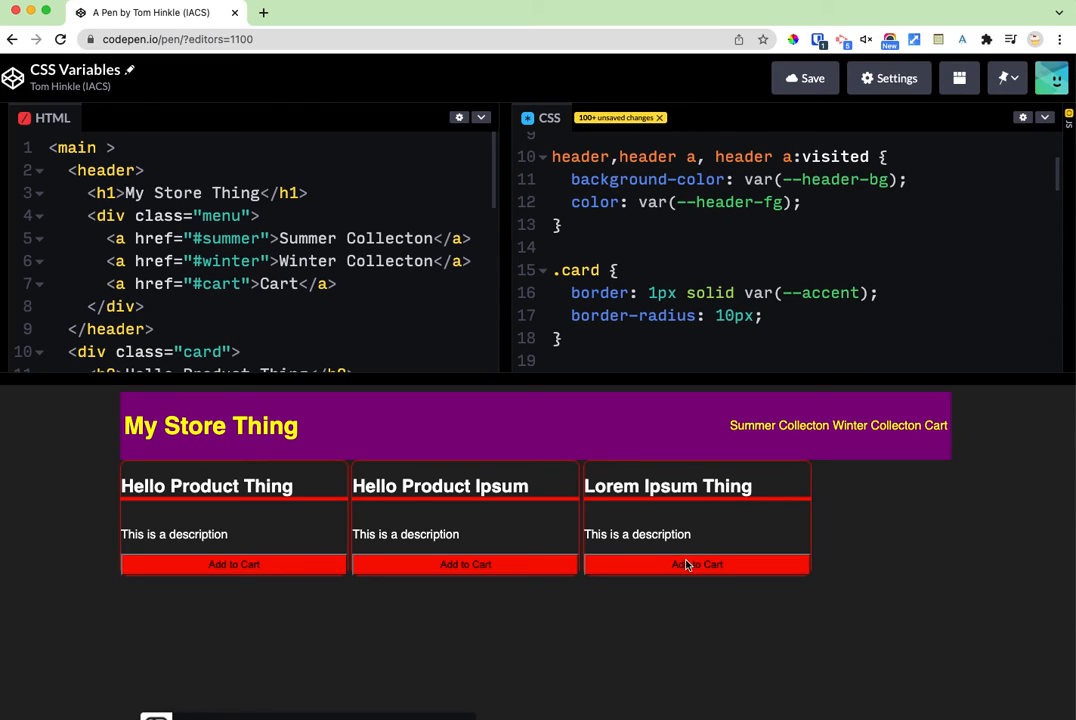
pyautogui.moveTo(470, 561)
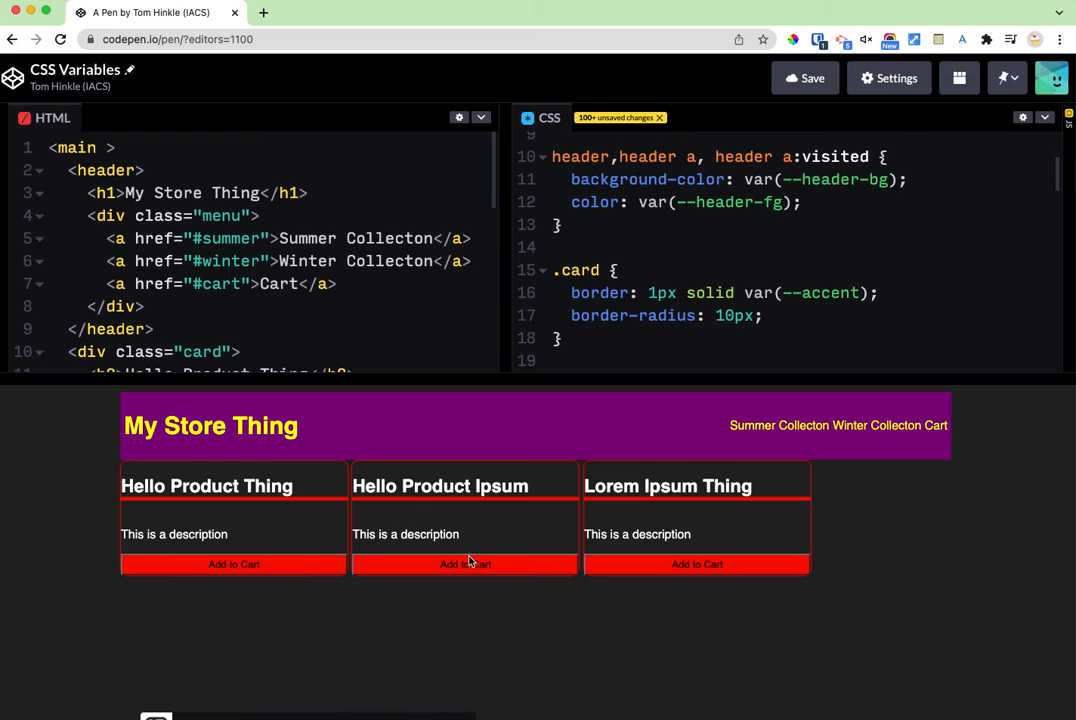
pyautogui.scroll(-3)
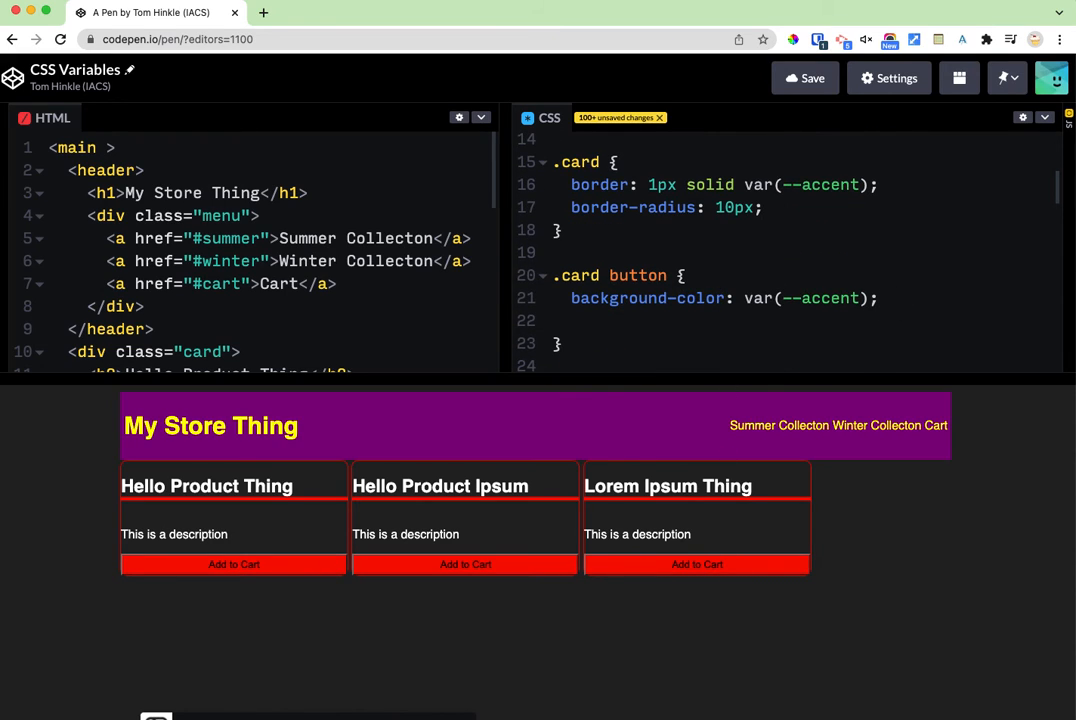
pyautogui.write('border: none;')
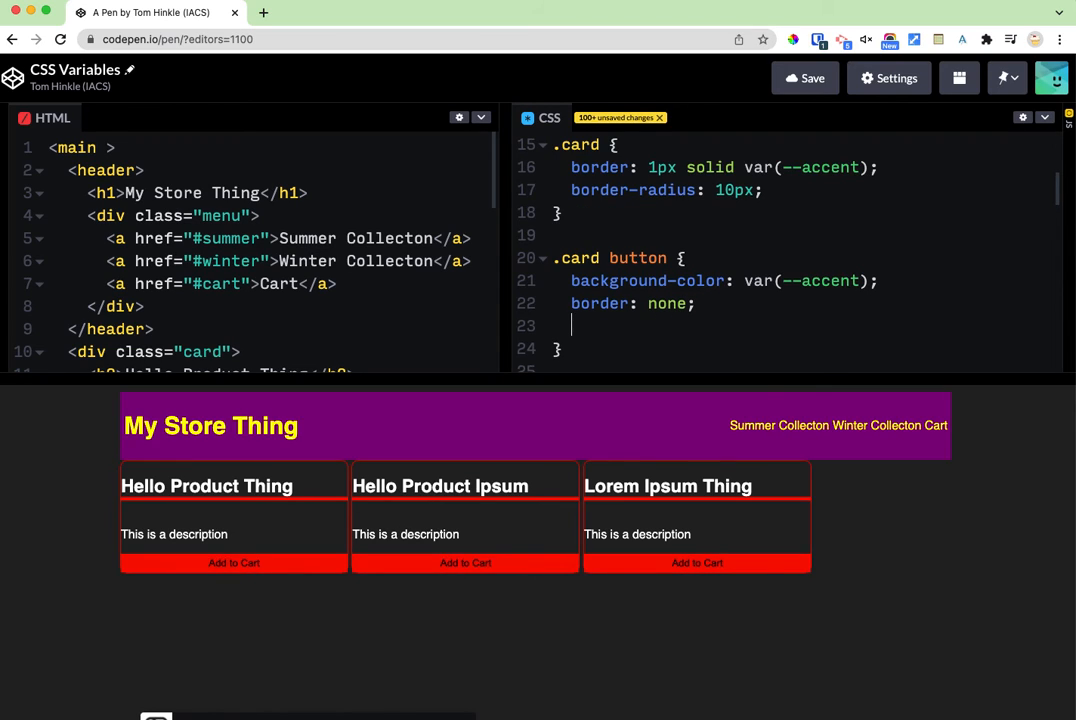
pyautogui.write('border-radius:')
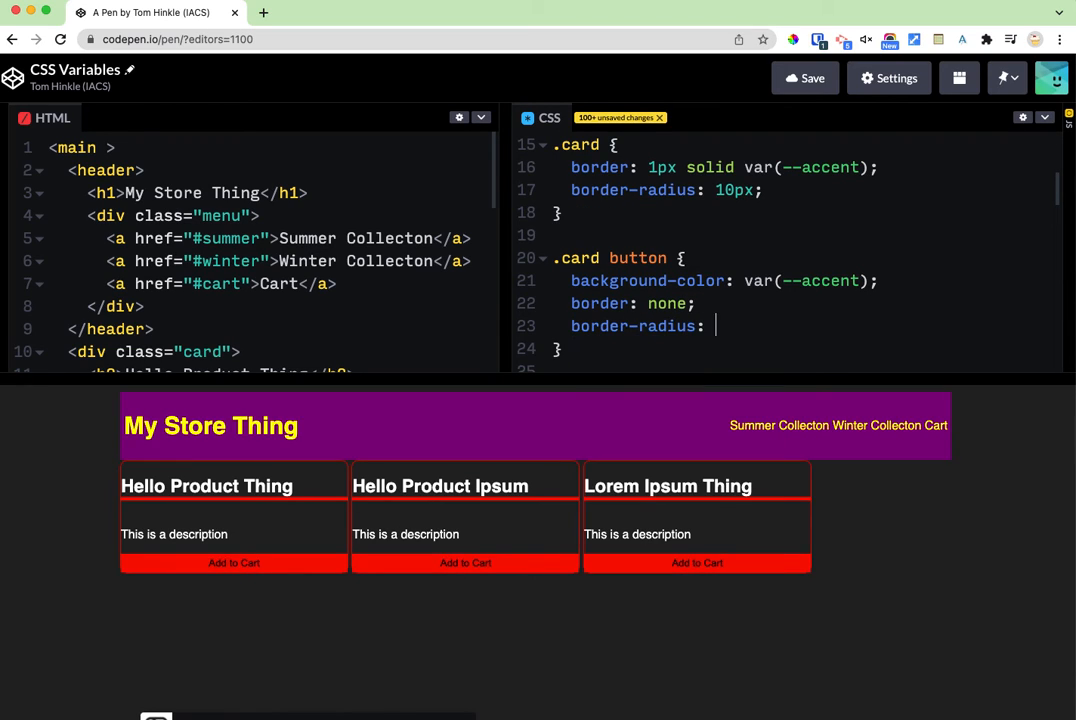
pyautogui.write('10px;')
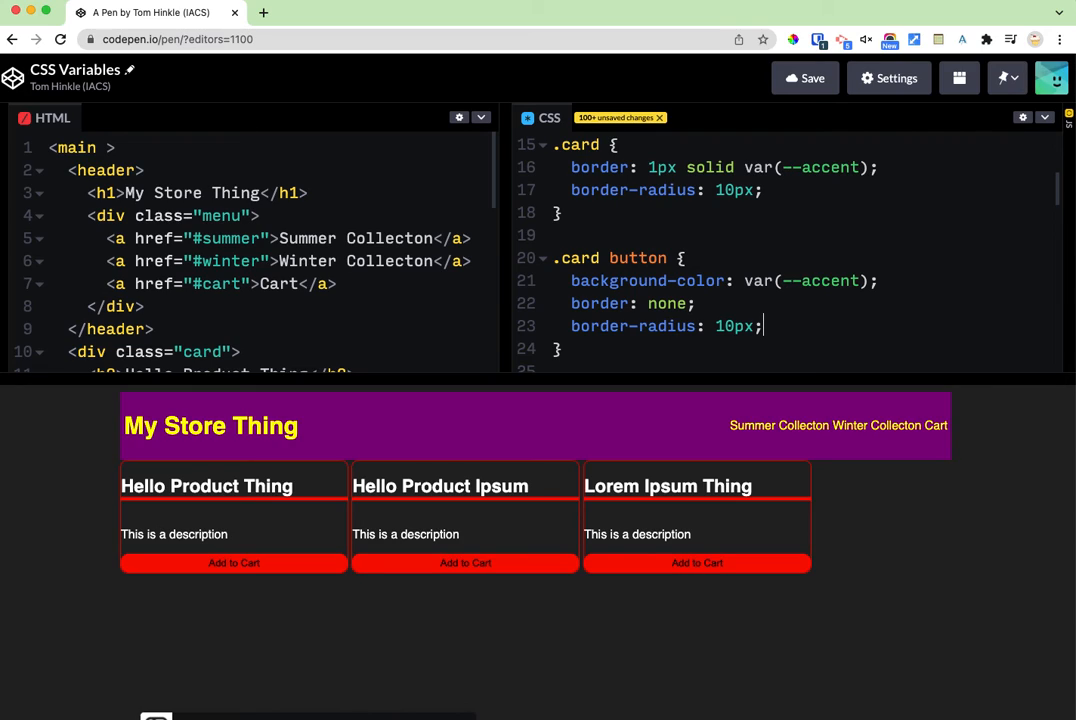
pyautogui.write('10px')
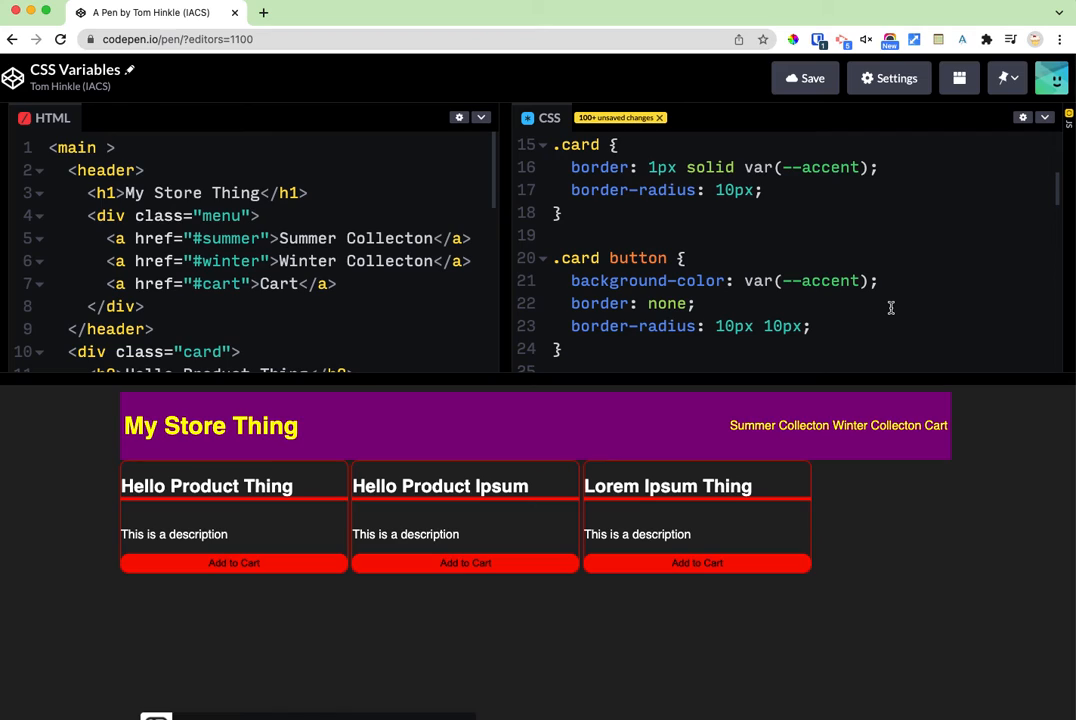
pyautogui.write('0 0')
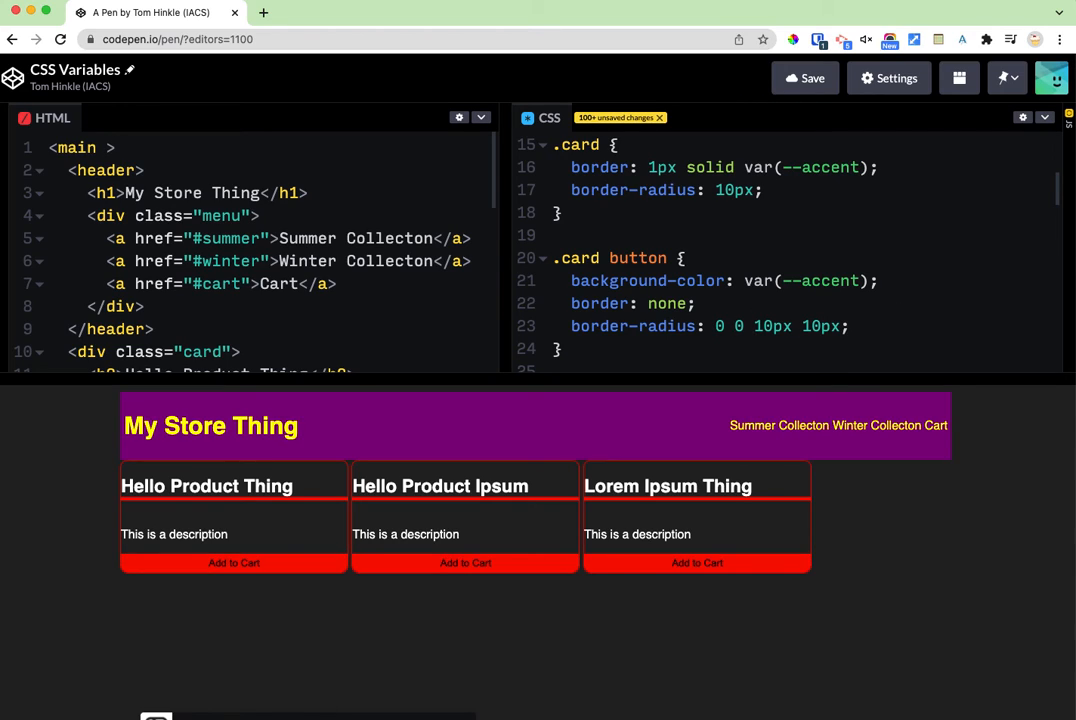
pyautogui.moveTo(490, 568)
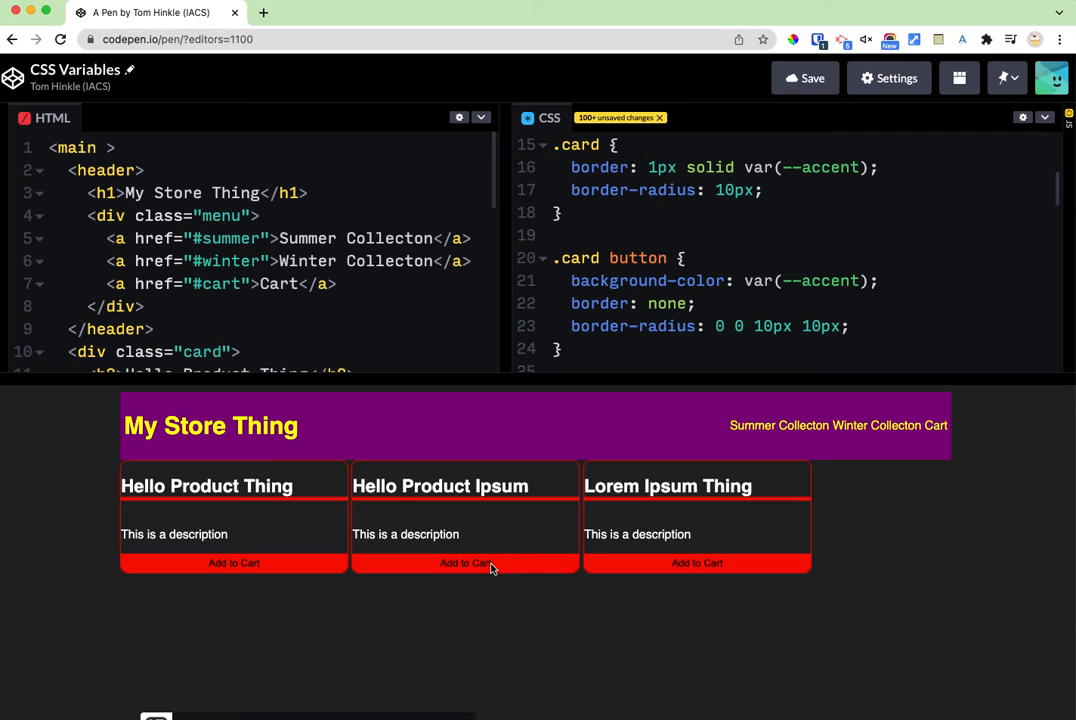
pyautogui.moveTo(666, 570)
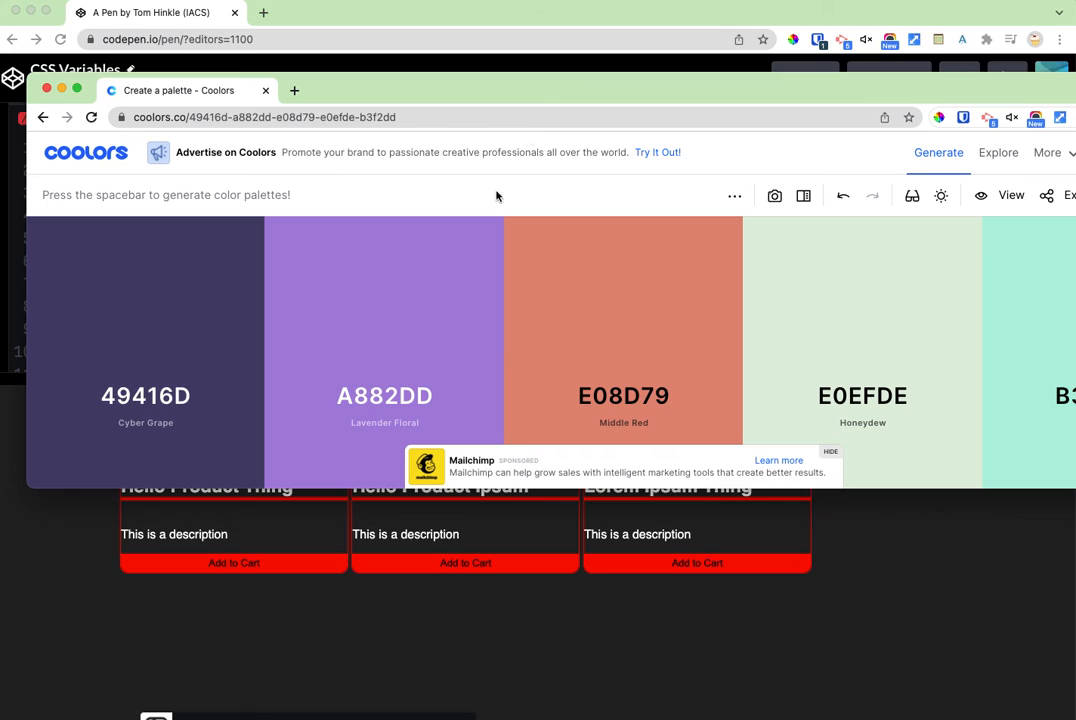
# - Generate new Coolors palettes until a dark purple, yellow and orange set appears
pyautogui.press('space')
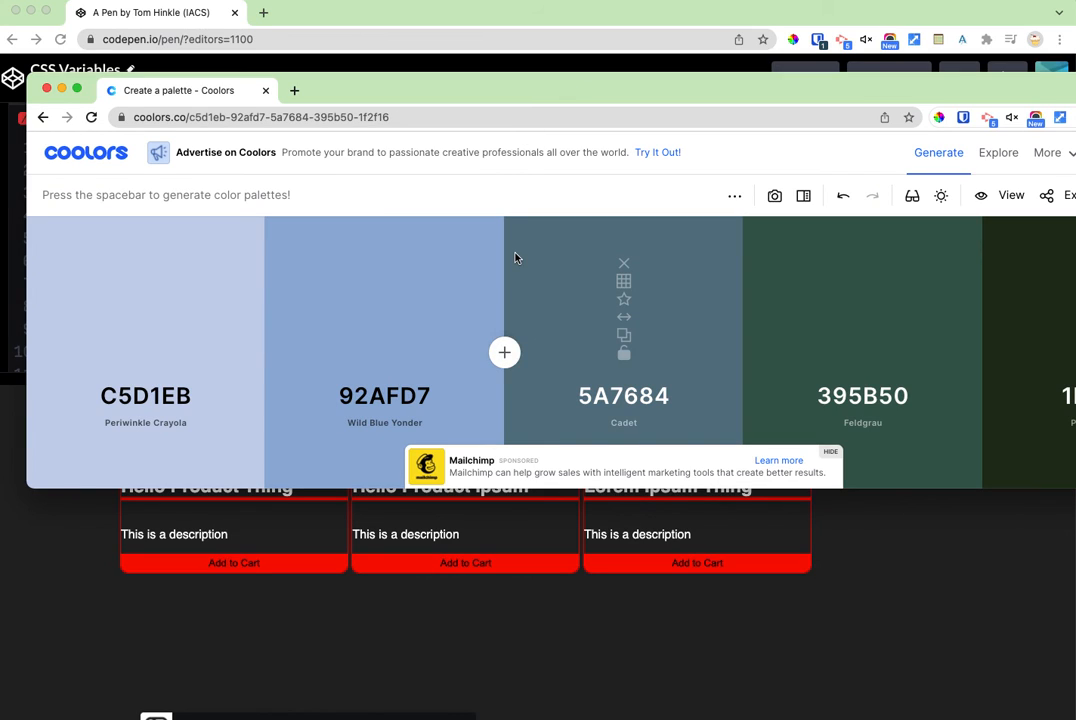
pyautogui.press('space')
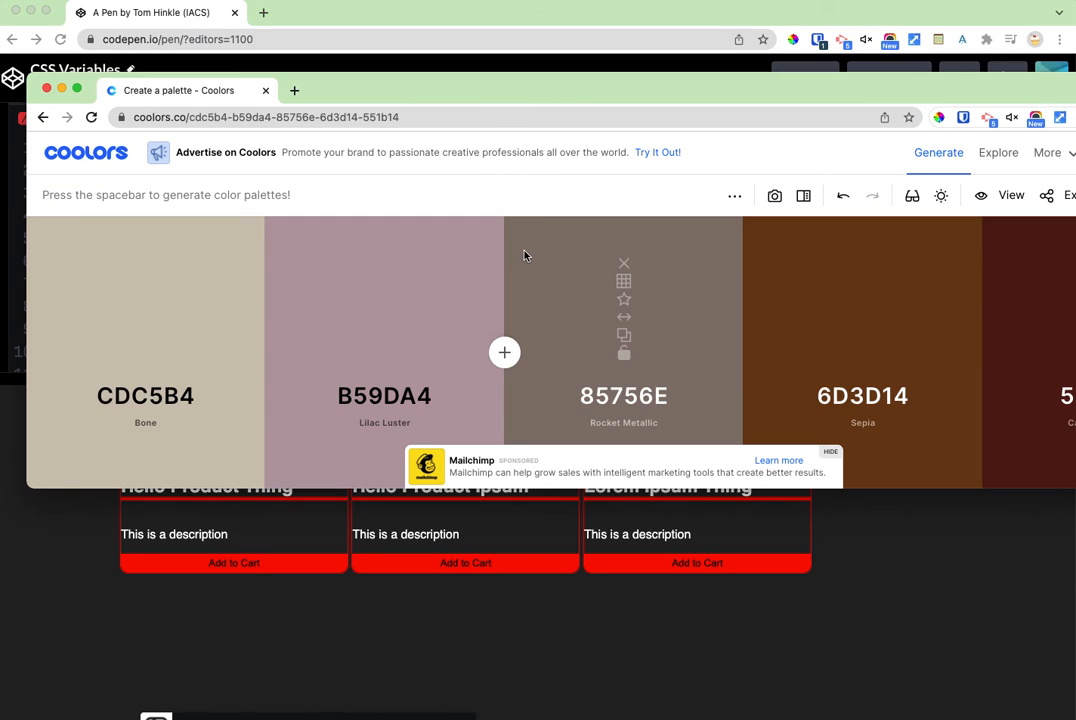
pyautogui.press('space')
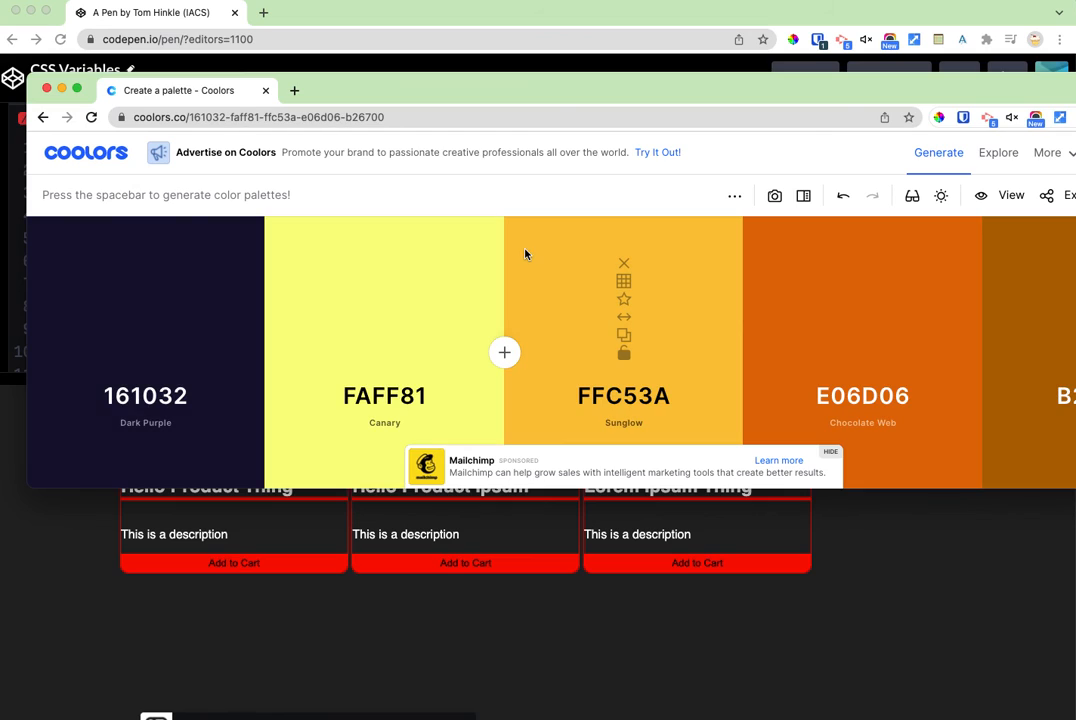
pyautogui.moveTo(862, 334)
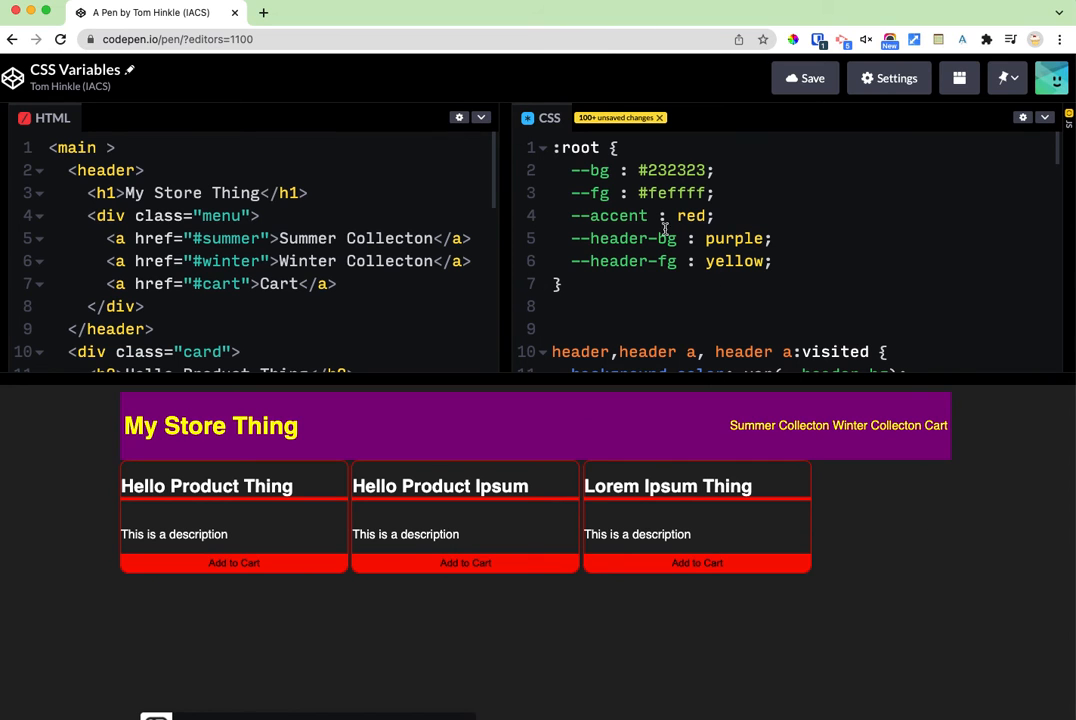
# - Set the :root variables --accent to #E06D06, --bg to #161032, and --header-fg to white
pyautogui.write('E06D06')
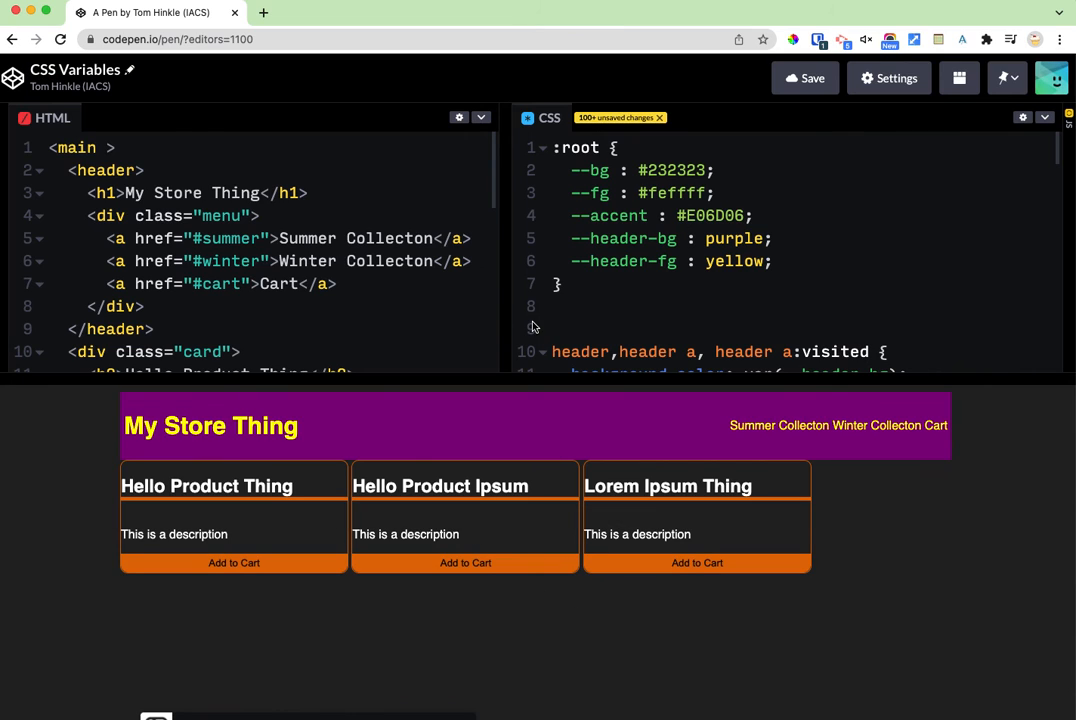
pyautogui.write('161032')
pyautogui.write('#B26700')
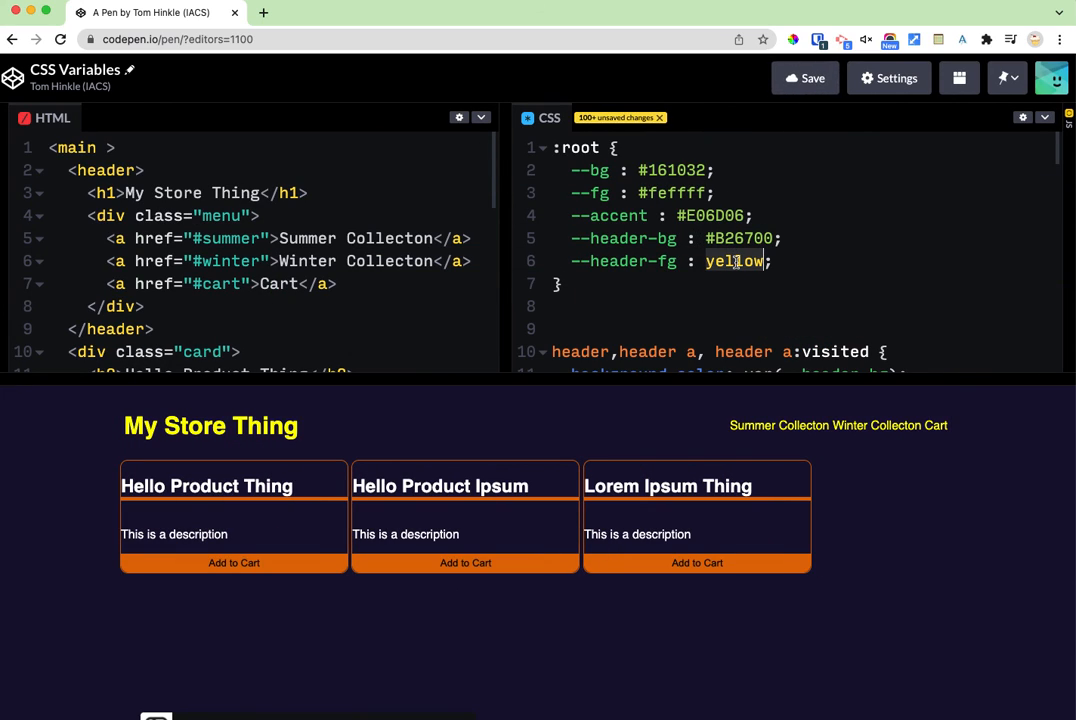
pyautogui.write('white')
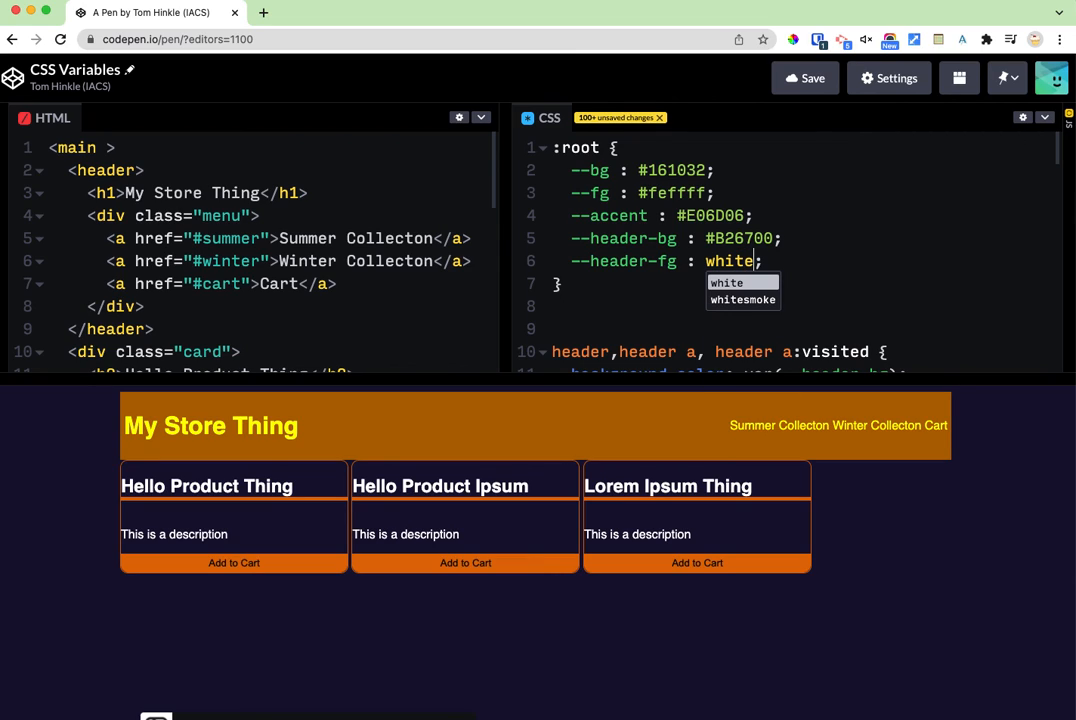